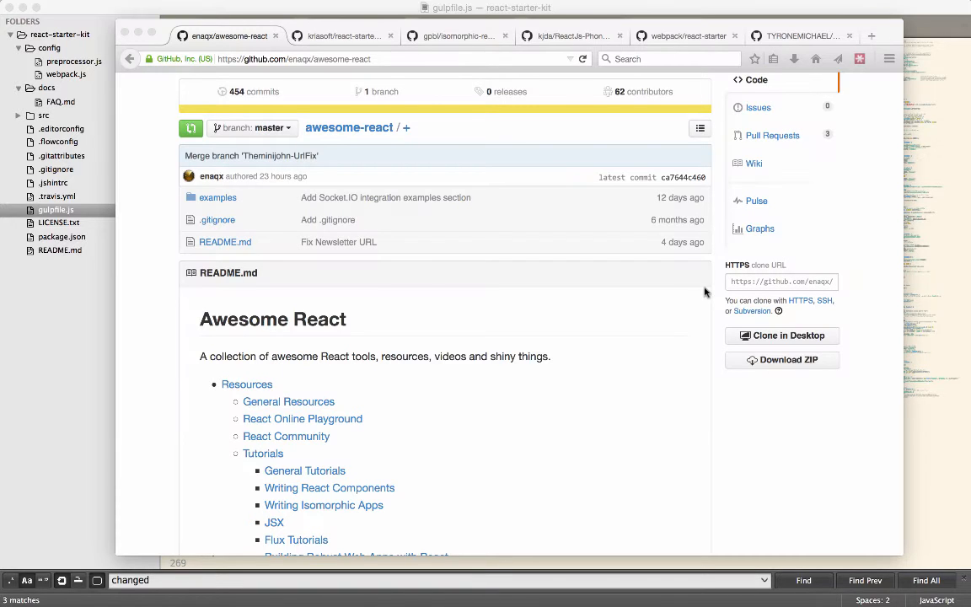
Select the repository's web address and scroll down through the content
scroll(down, 3)
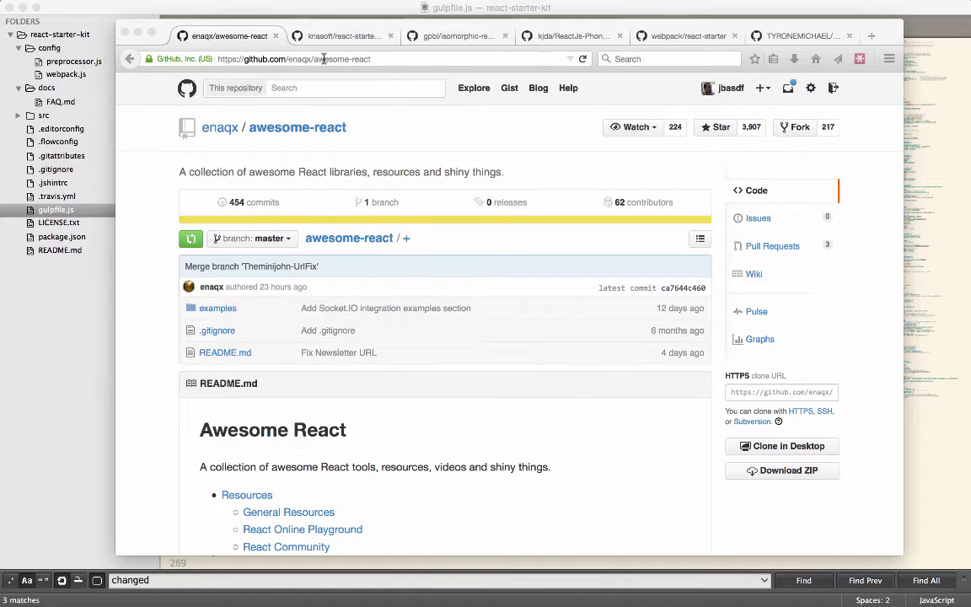
click(337, 58)
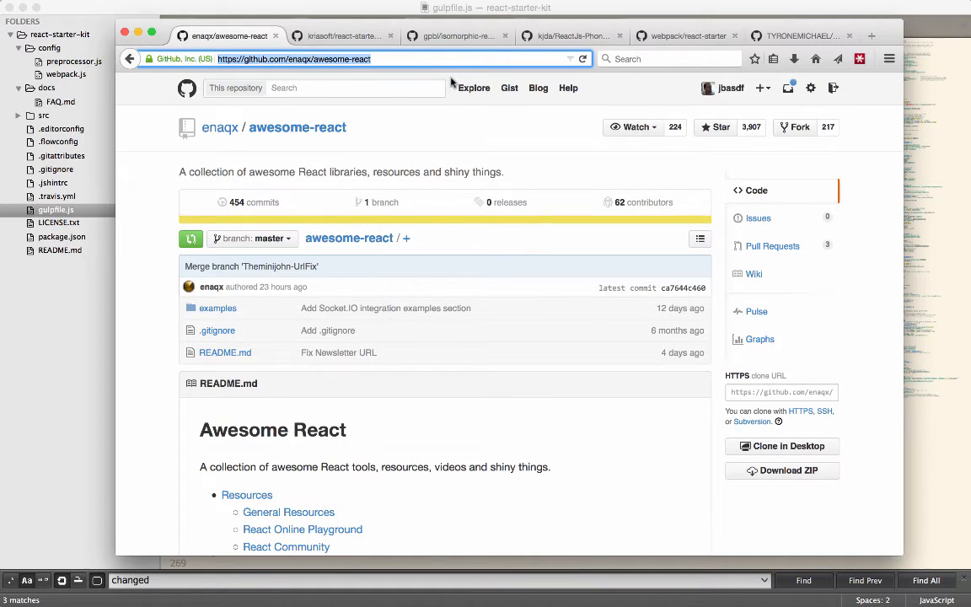
mouse_move(398, 342)
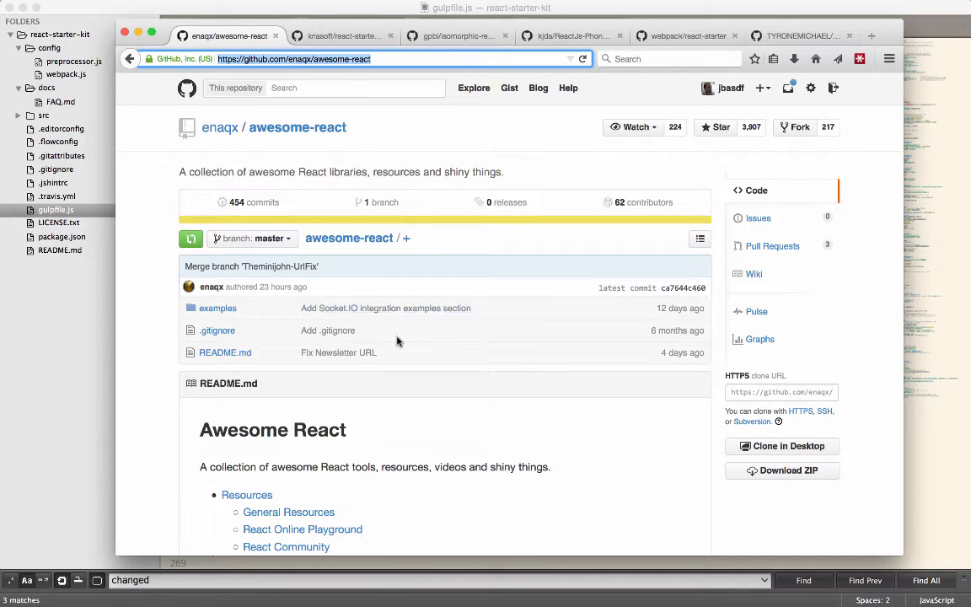
scroll(down, 3)
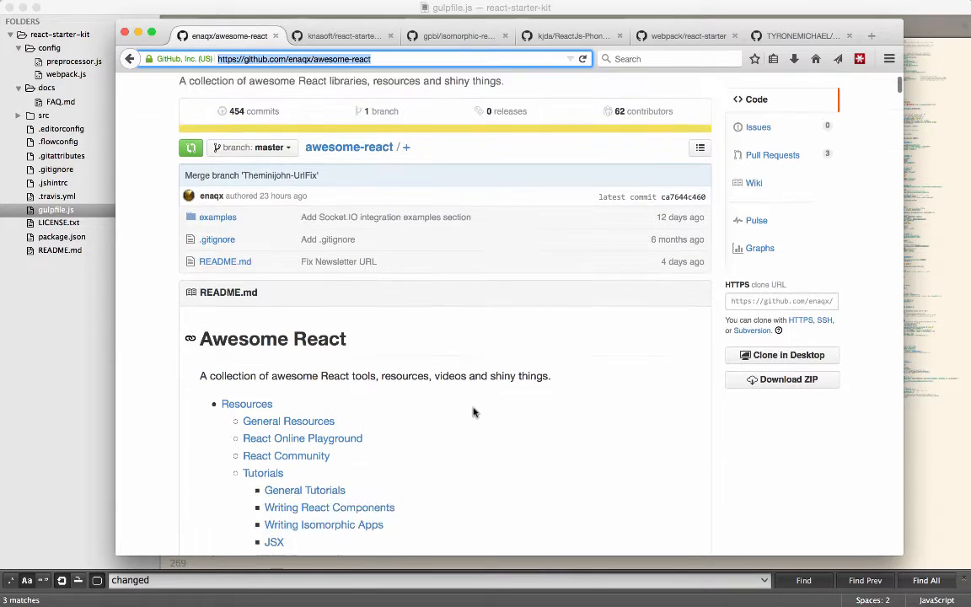
scroll(down, 3)
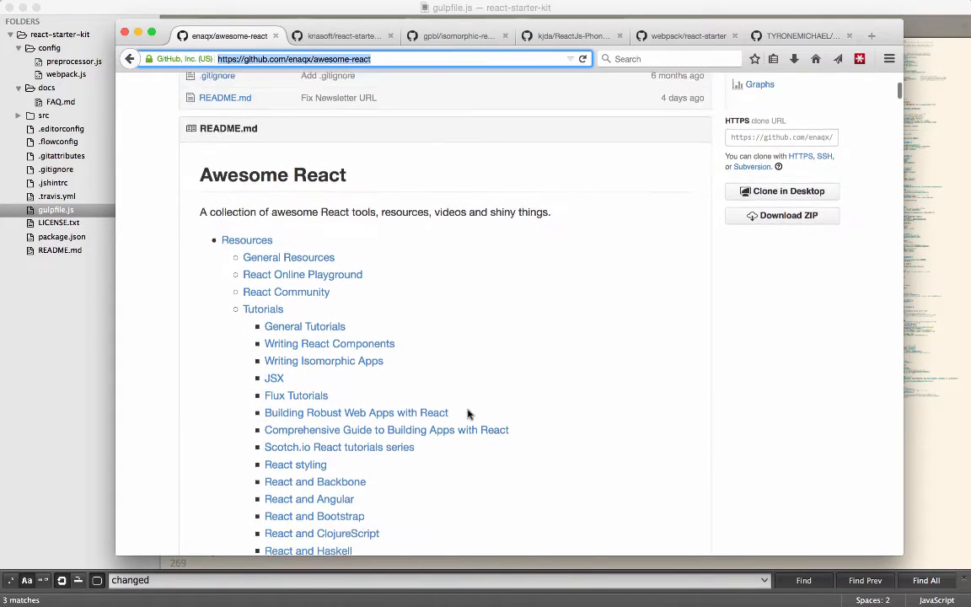
scroll(down, 3)
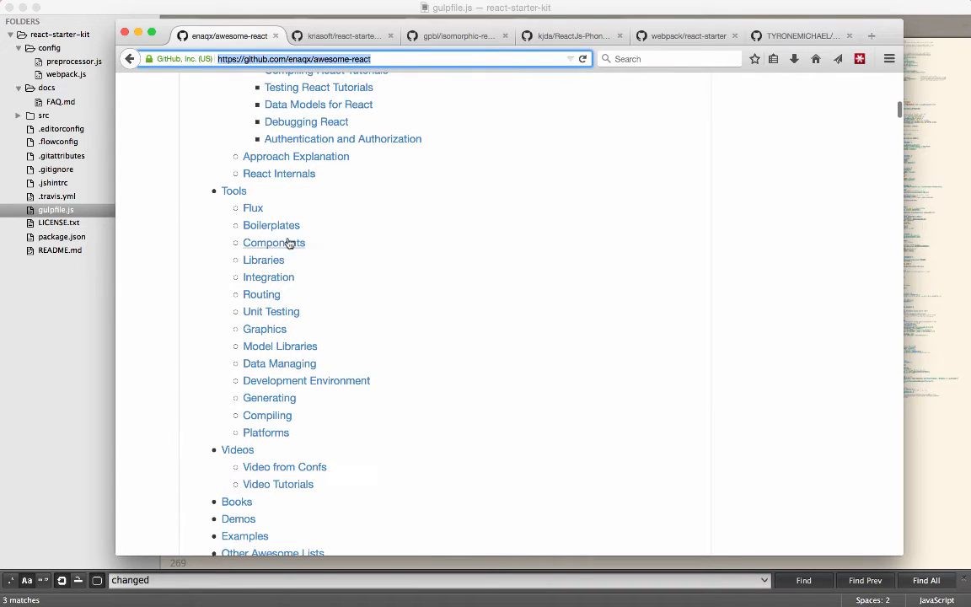
scroll(down, 3)
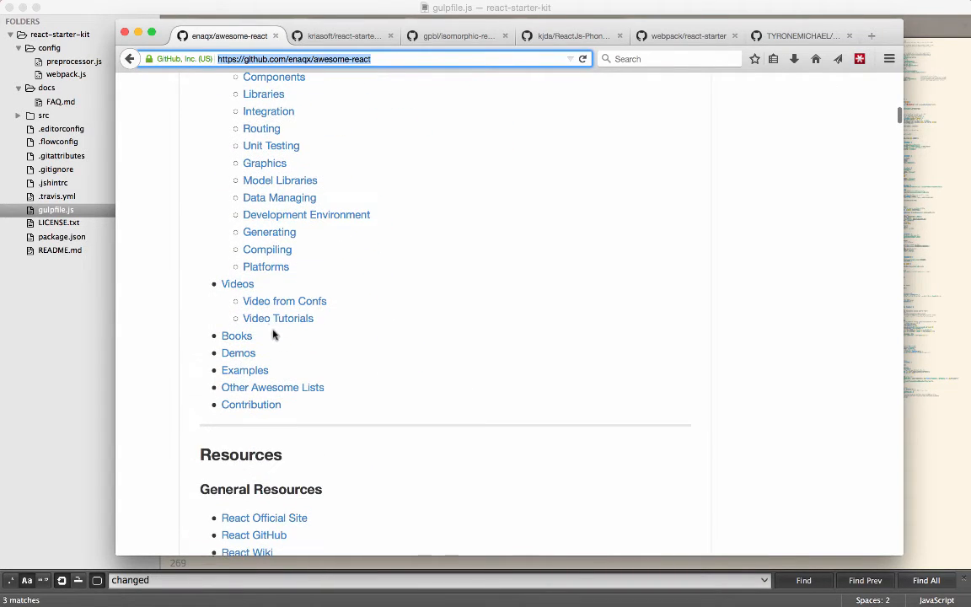
scroll(down, 3)
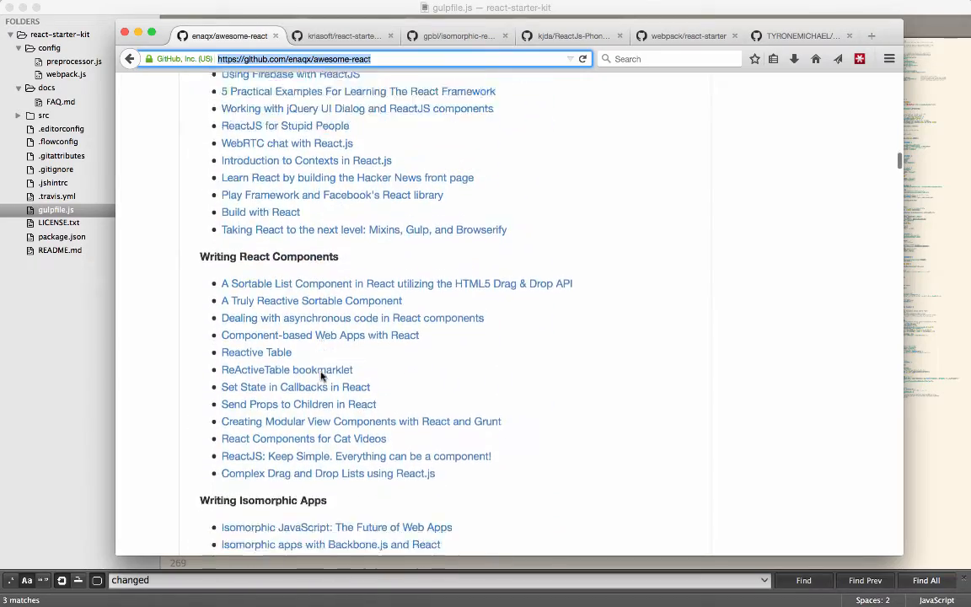
scroll(down, 3)
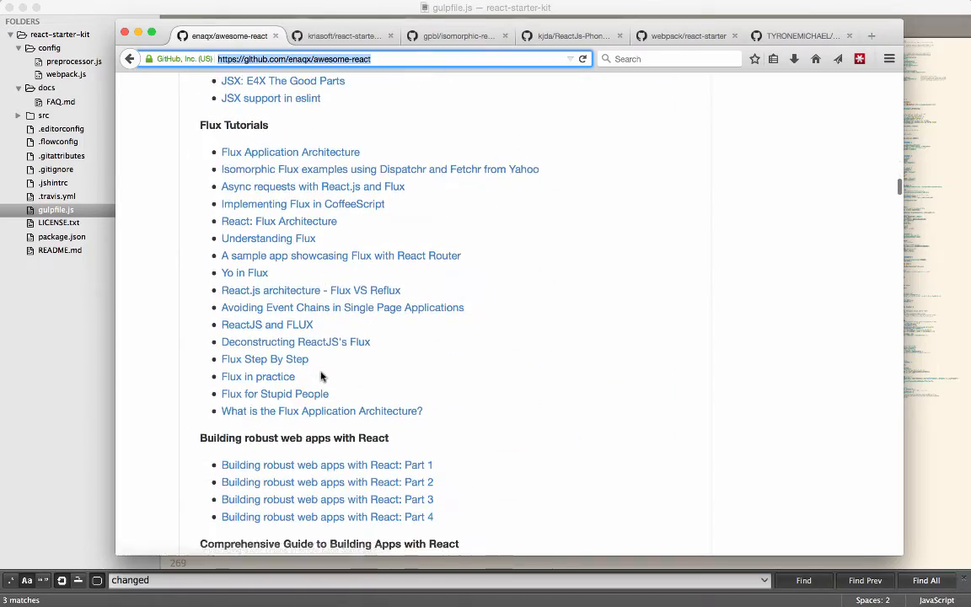
scroll(down, 3)
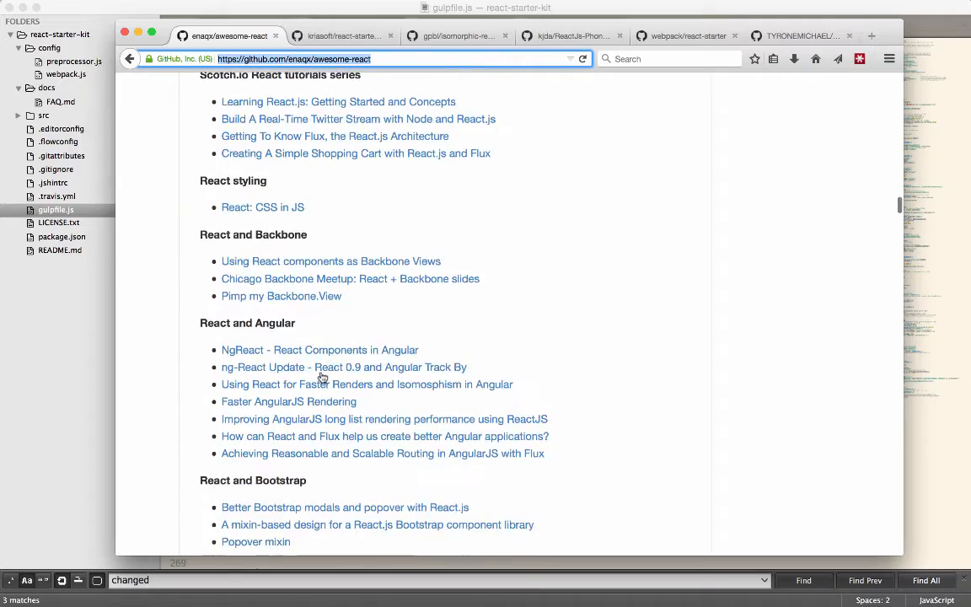
scroll(down, 3)
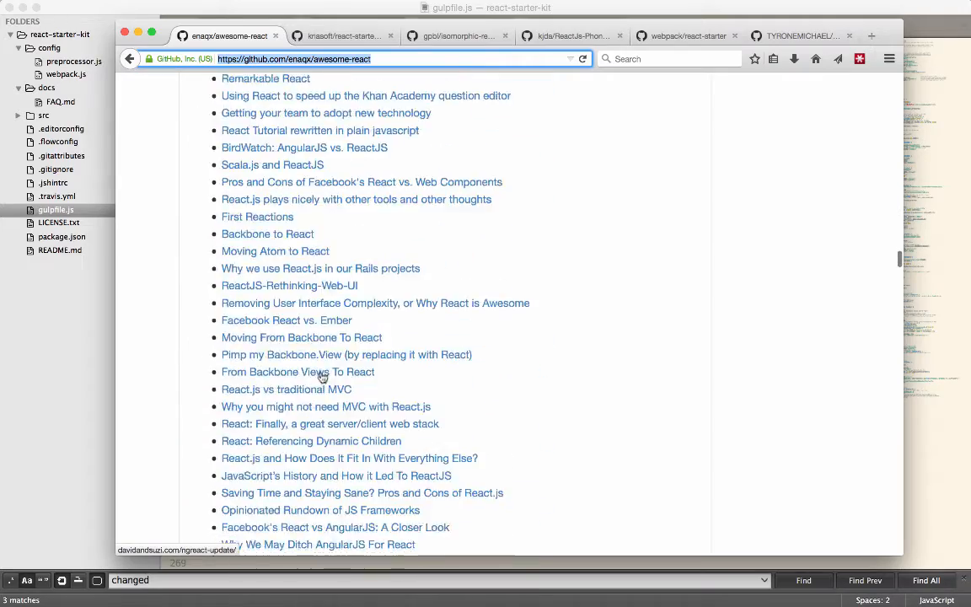
scroll(down, 3)
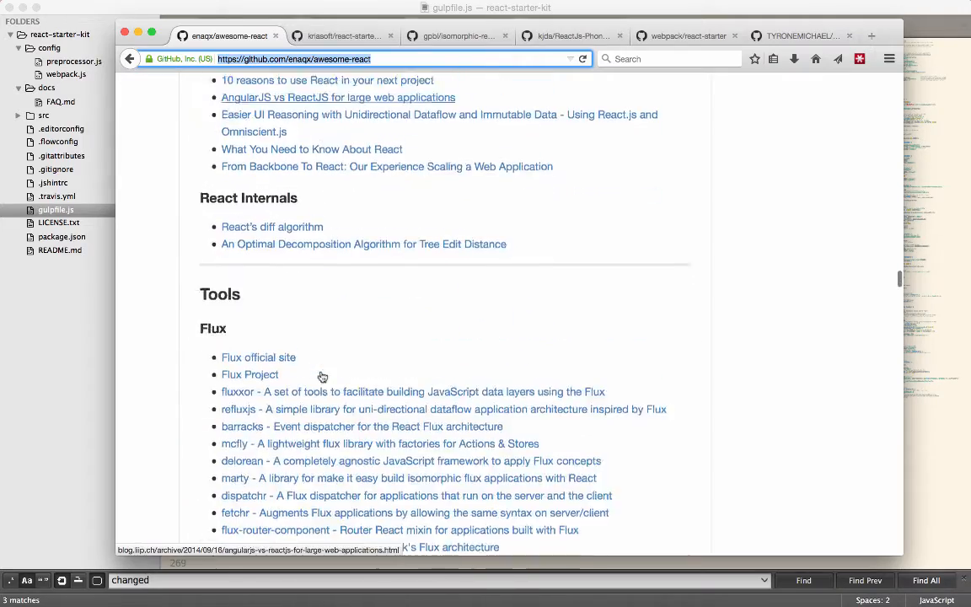
scroll(down, 3)
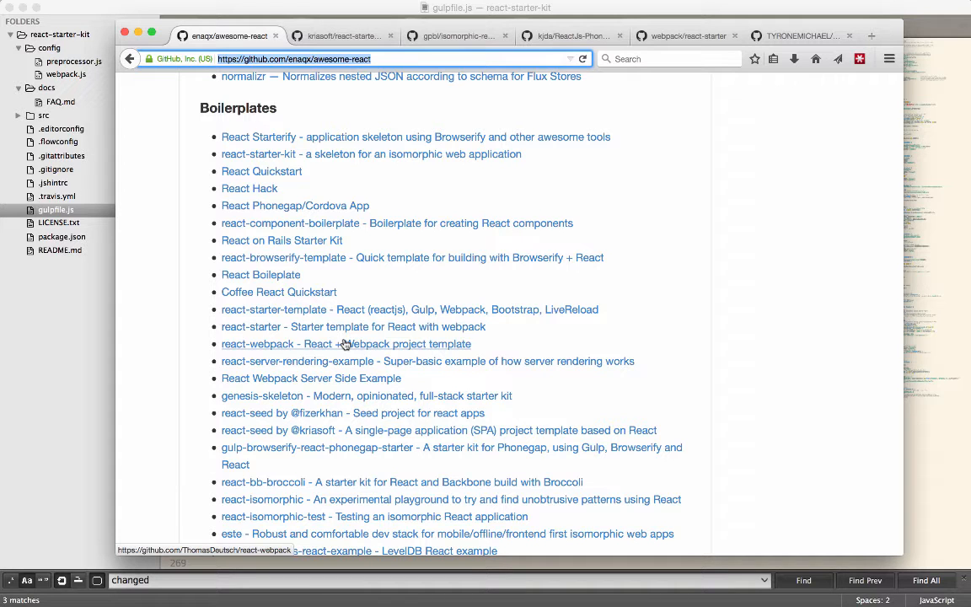
scroll(down, 3)
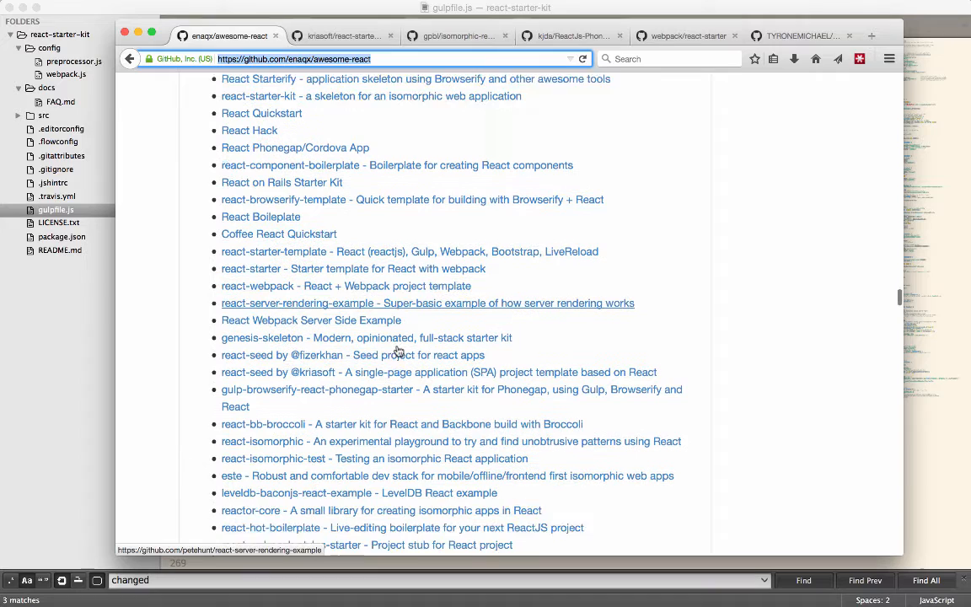
scroll(down, 3)
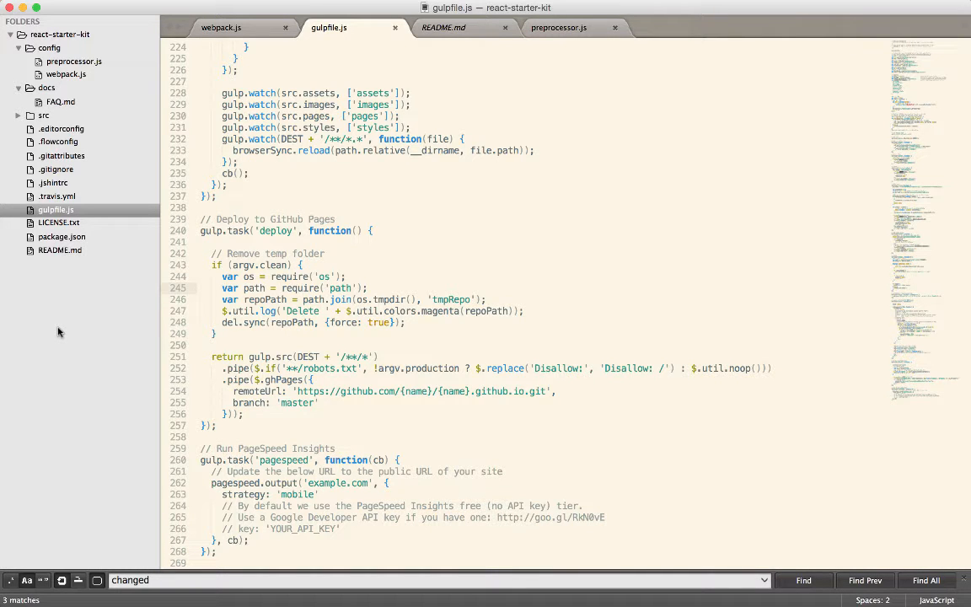
mouse_move(152, 4)
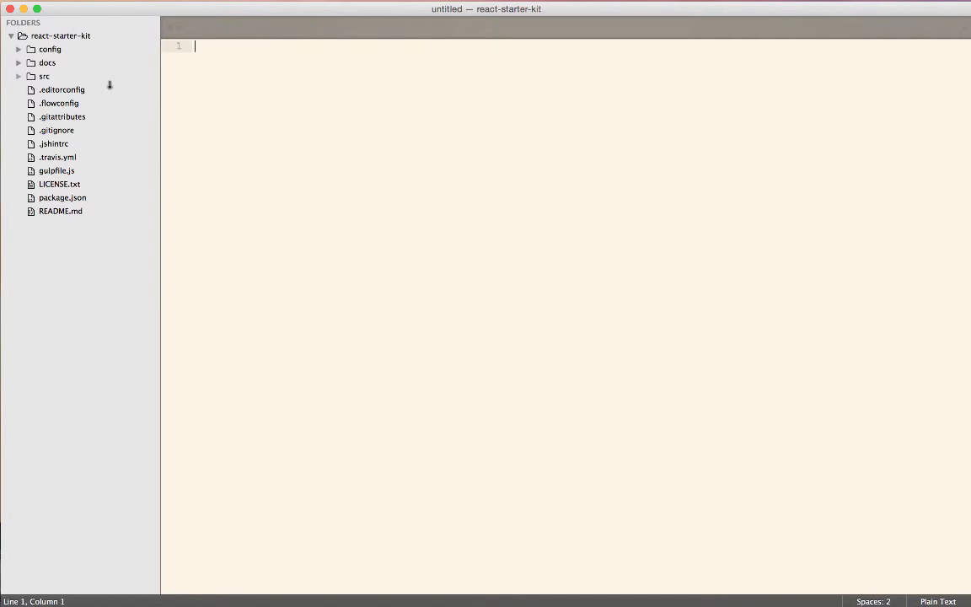
mouse_move(128, 114)
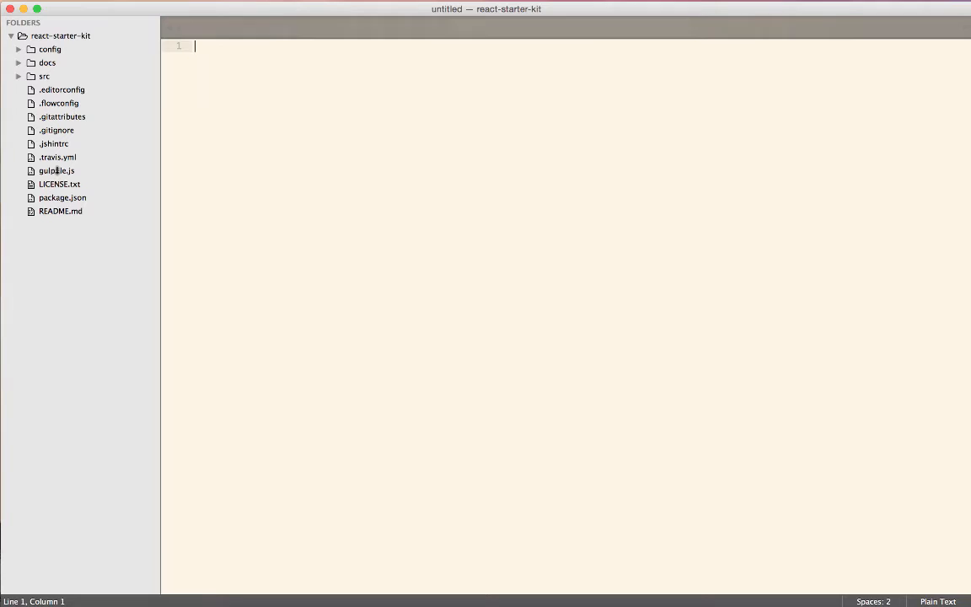
Open gulpfile.js from the project sidebar and keep its tab open
click(56, 170)
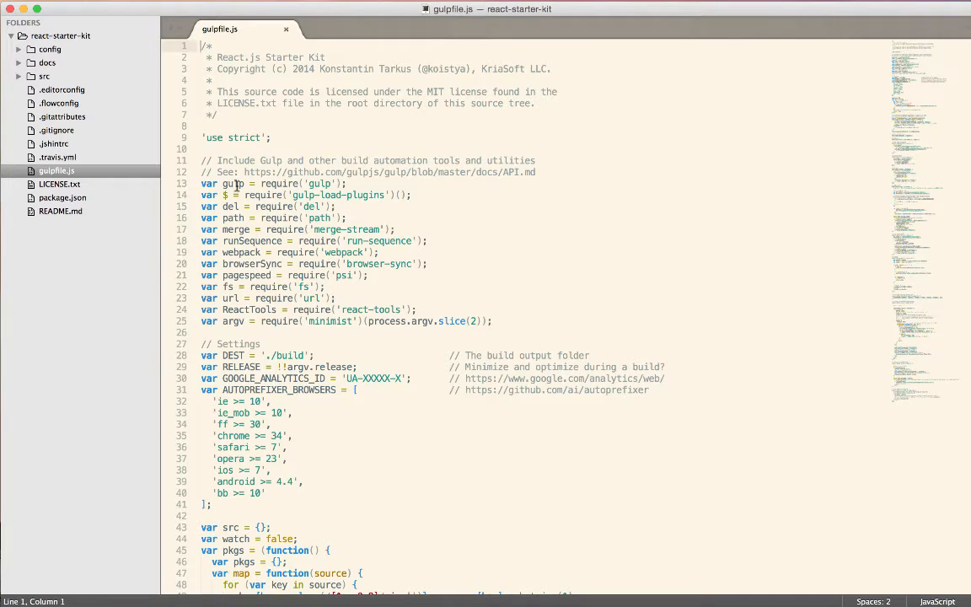
double_click(232, 184)
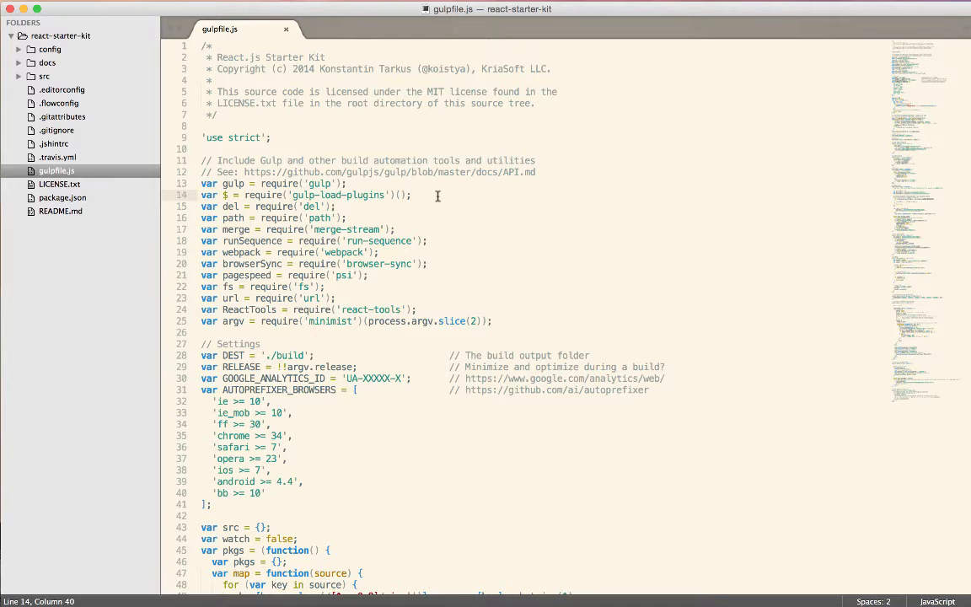
mouse_move(442, 275)
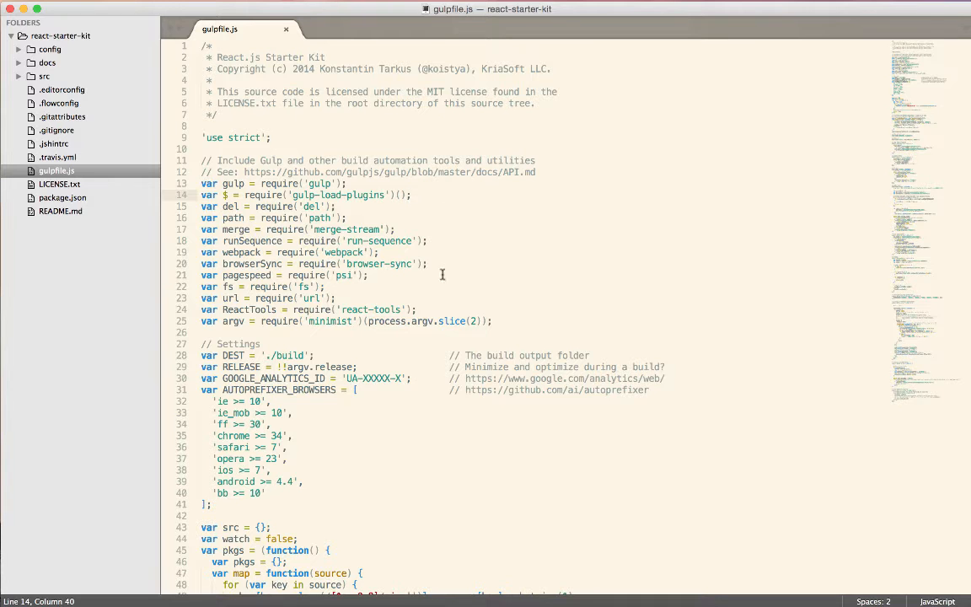
scroll(down, 3)
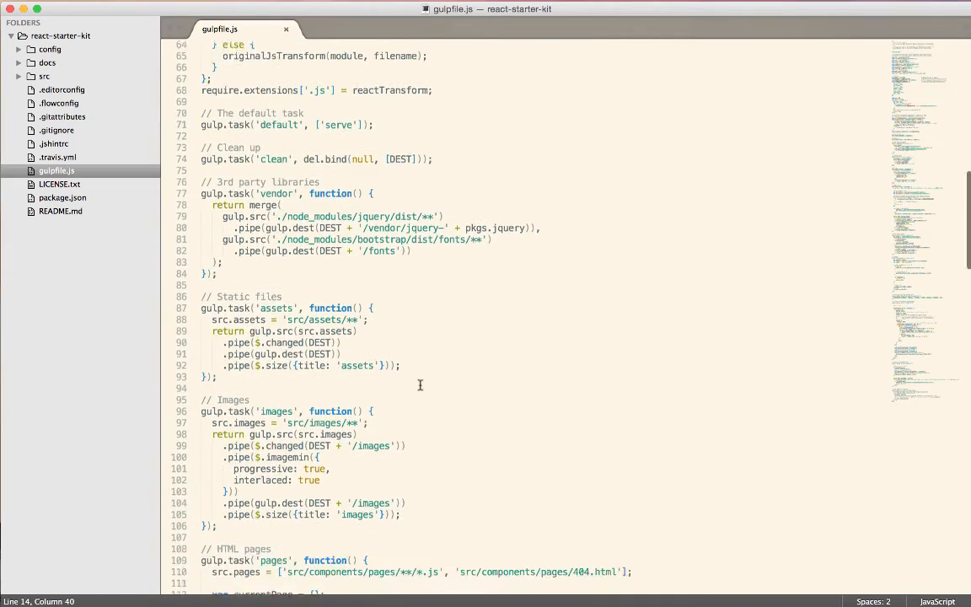
scroll(down, 3)
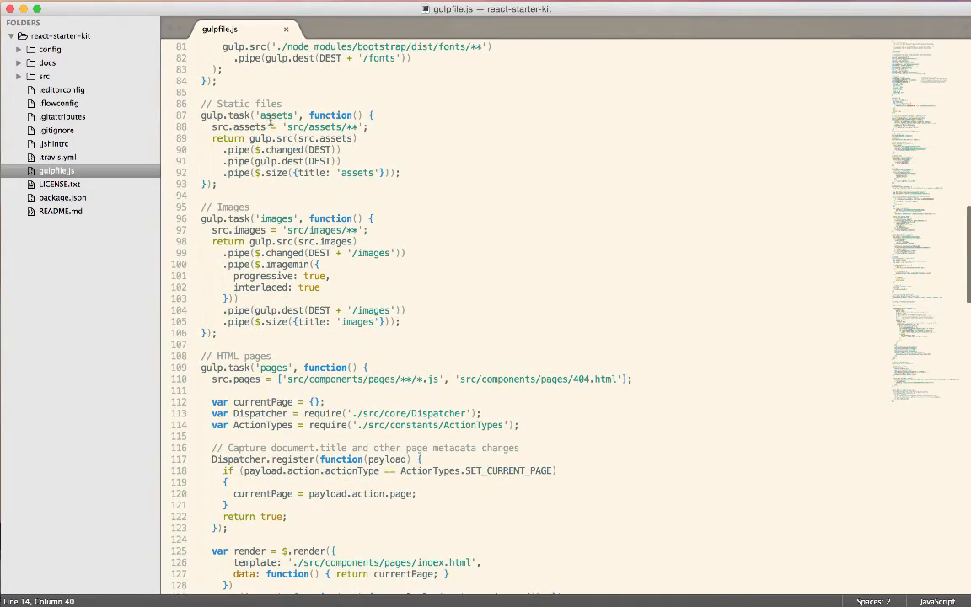
double_click(277, 115)
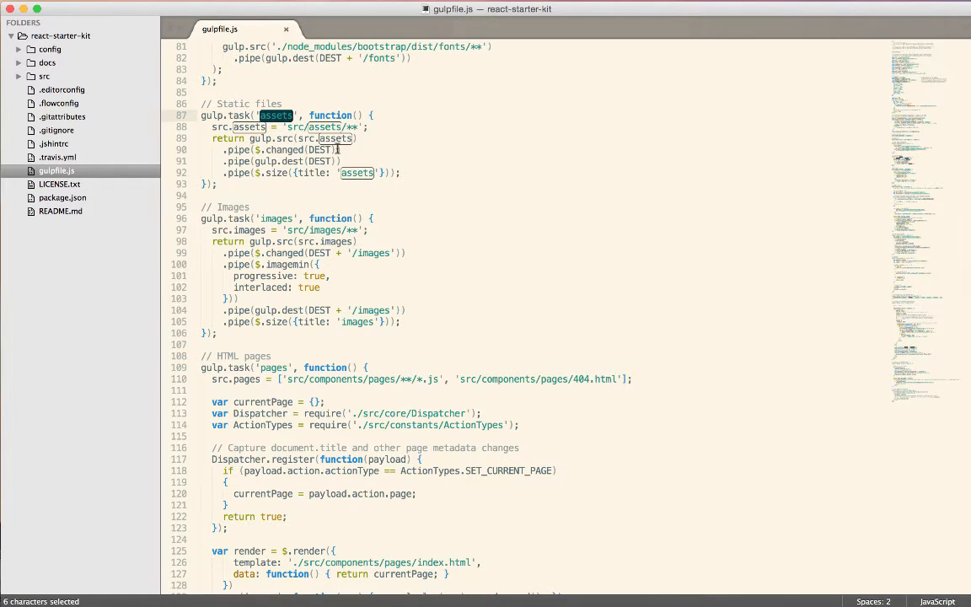
double_click(335, 138)
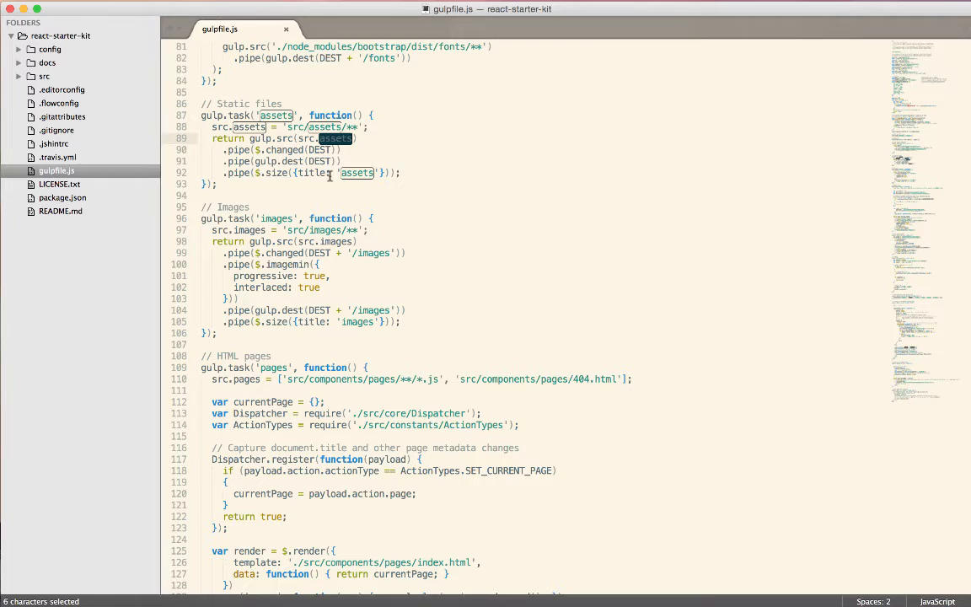
double_click(276, 219)
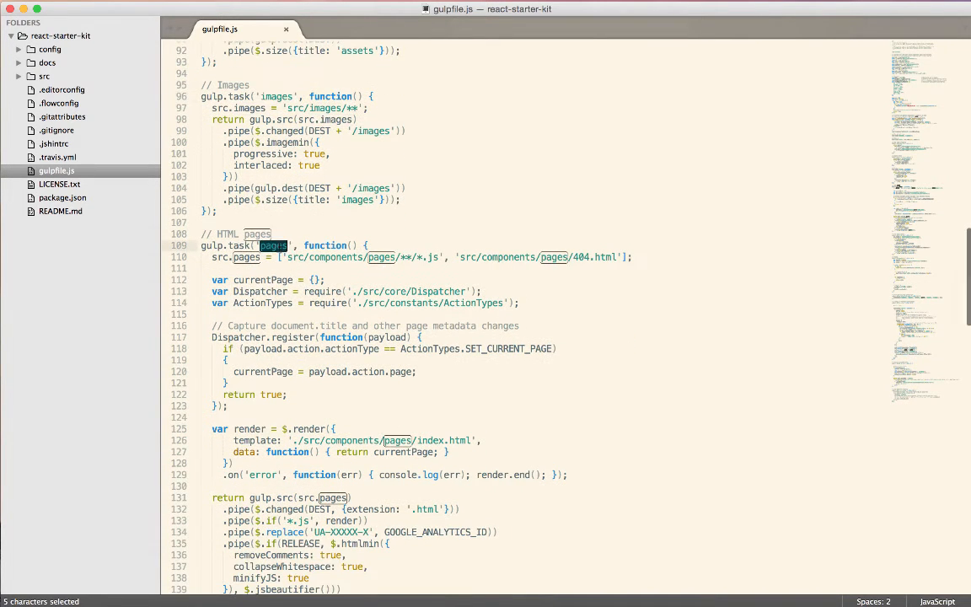
scroll(down, 3)
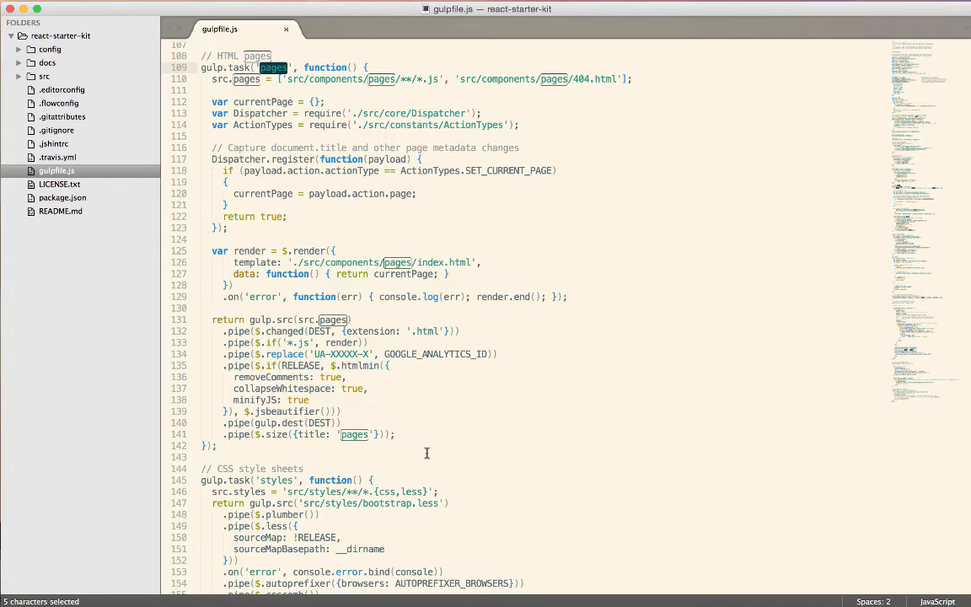
scroll(down, 3)
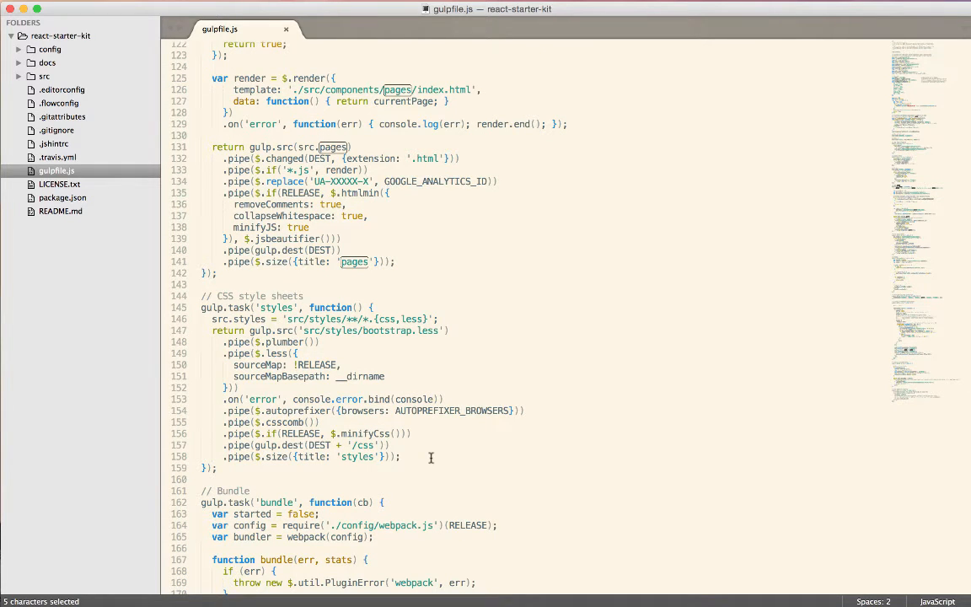
scroll(down, 3)
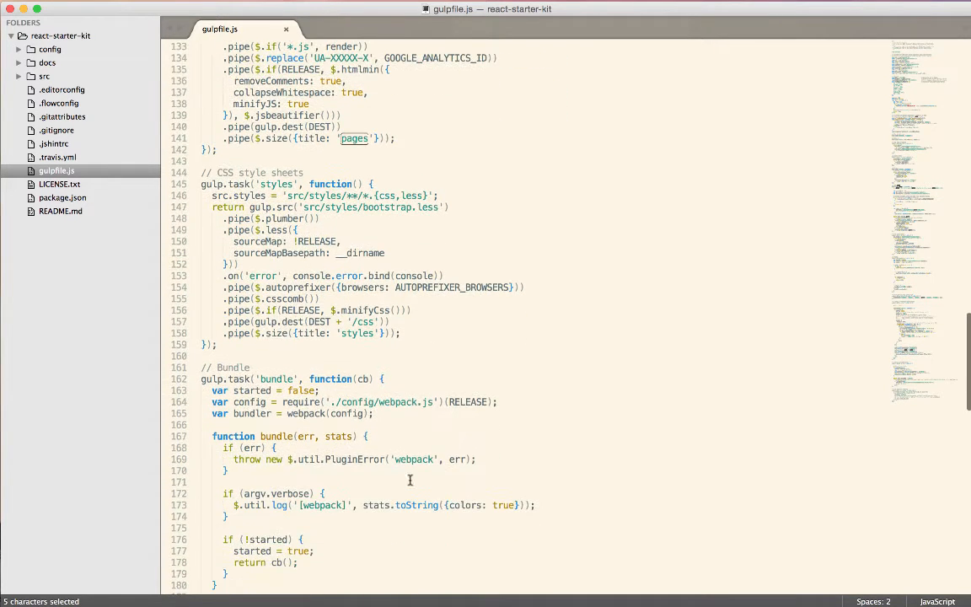
double_click(277, 183)
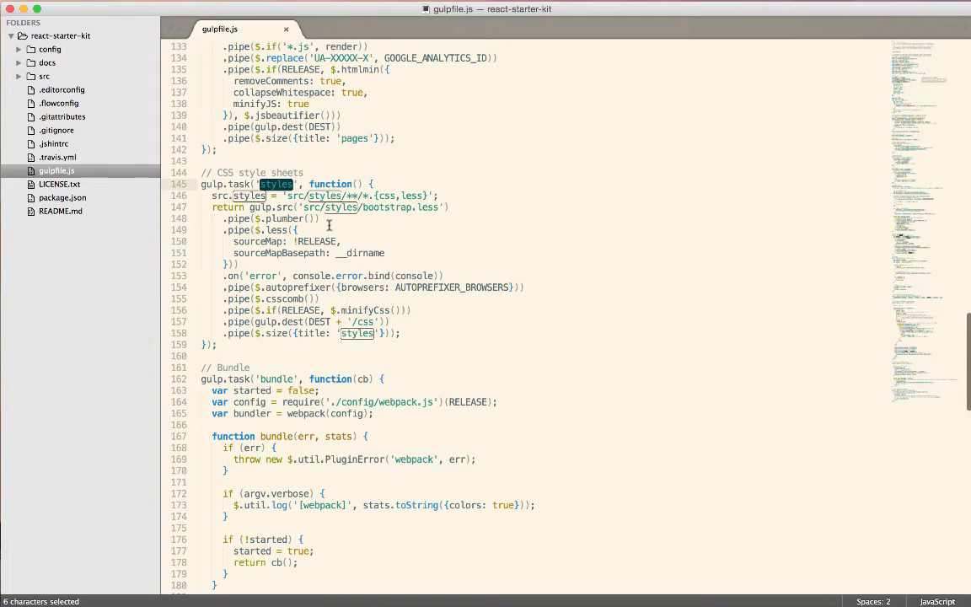
mouse_move(386, 209)
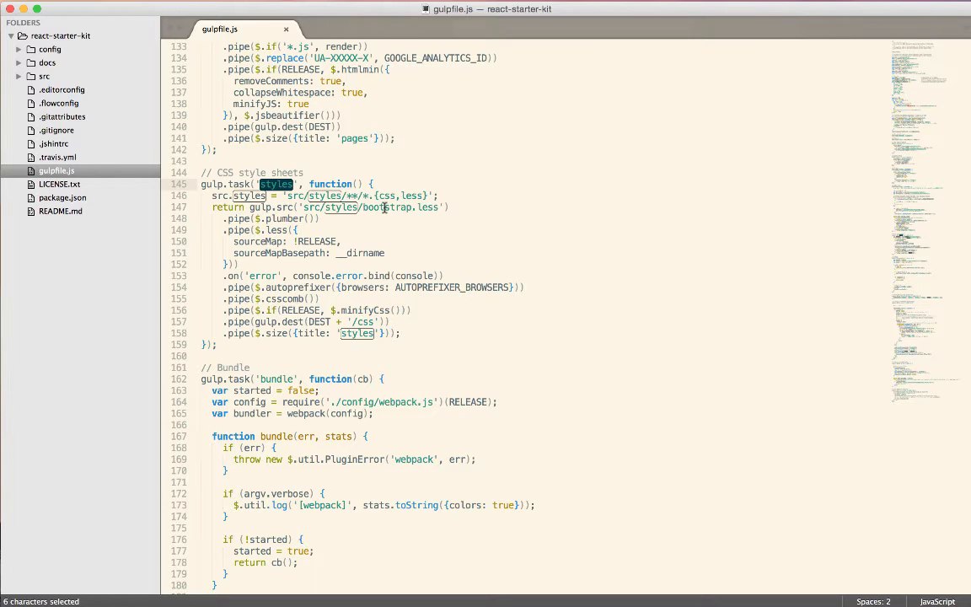
mouse_move(421, 342)
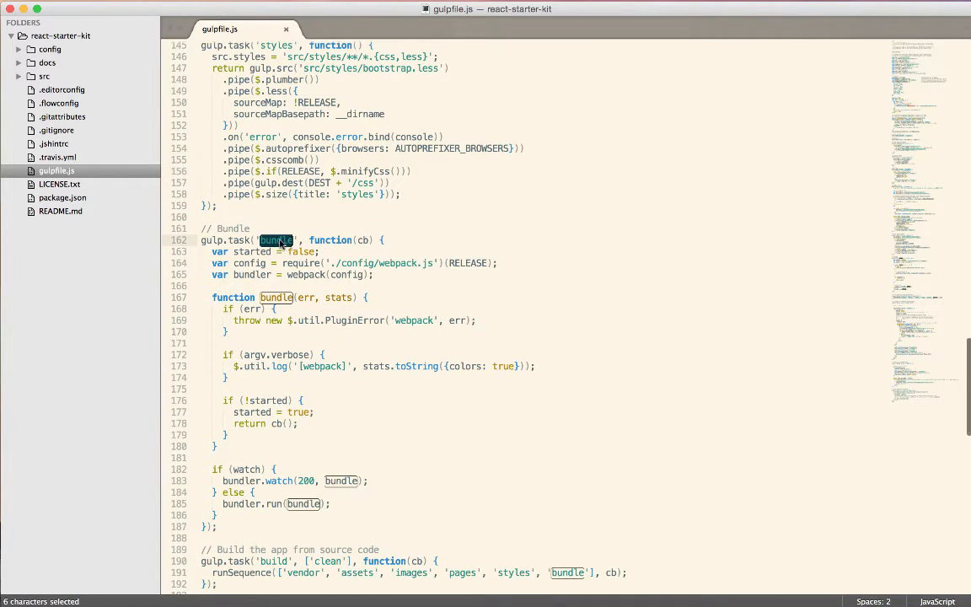
click(401, 263)
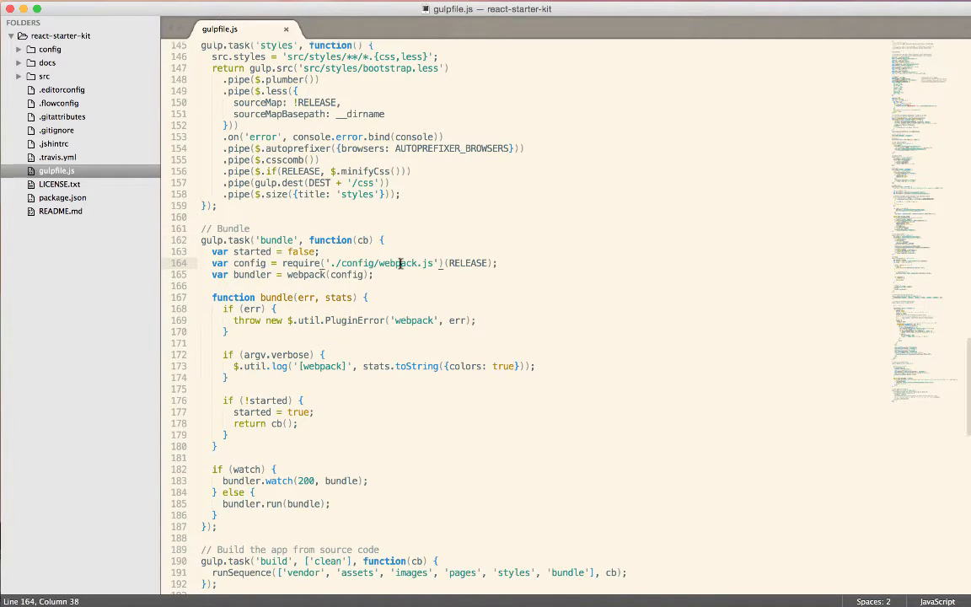
double_click(396, 262)
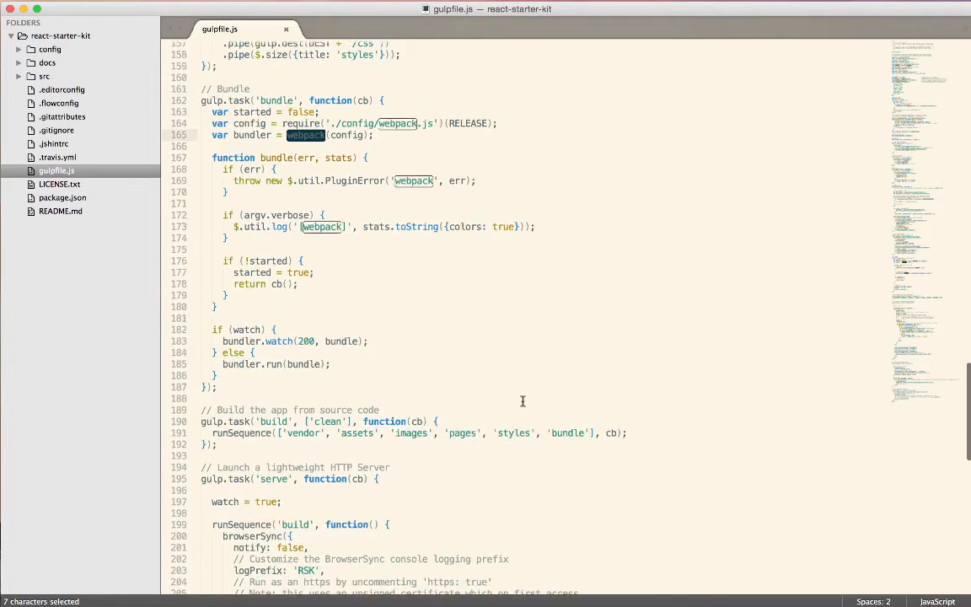
scroll(down, 3)
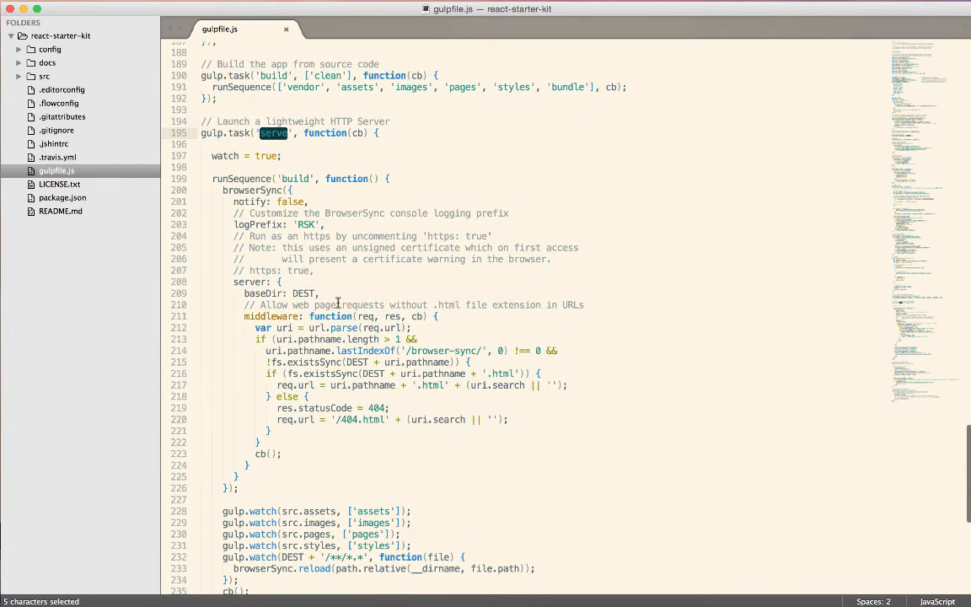
scroll(down, 3)
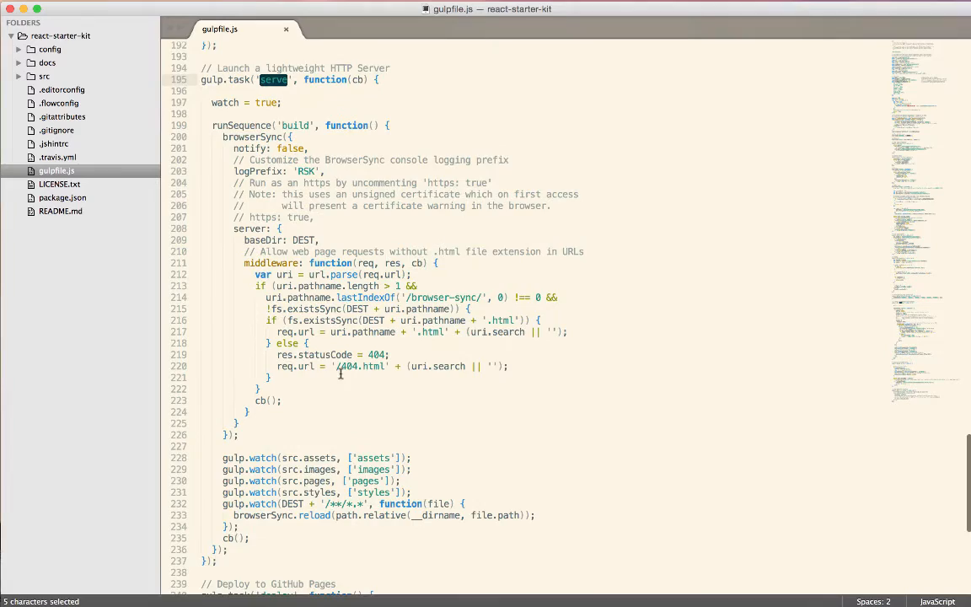
scroll(down, 3)
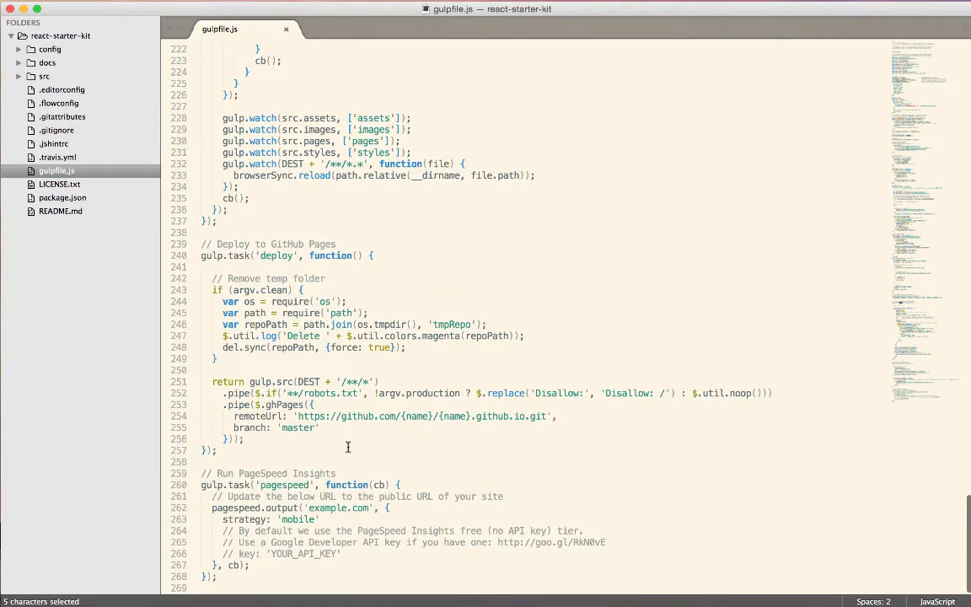
scroll(down, 3)
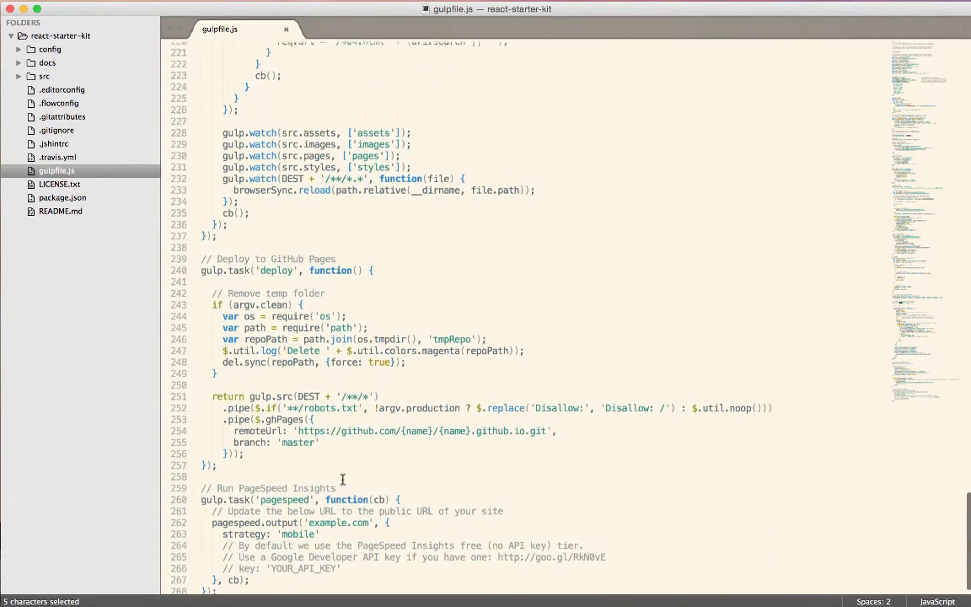
scroll(up, 3)
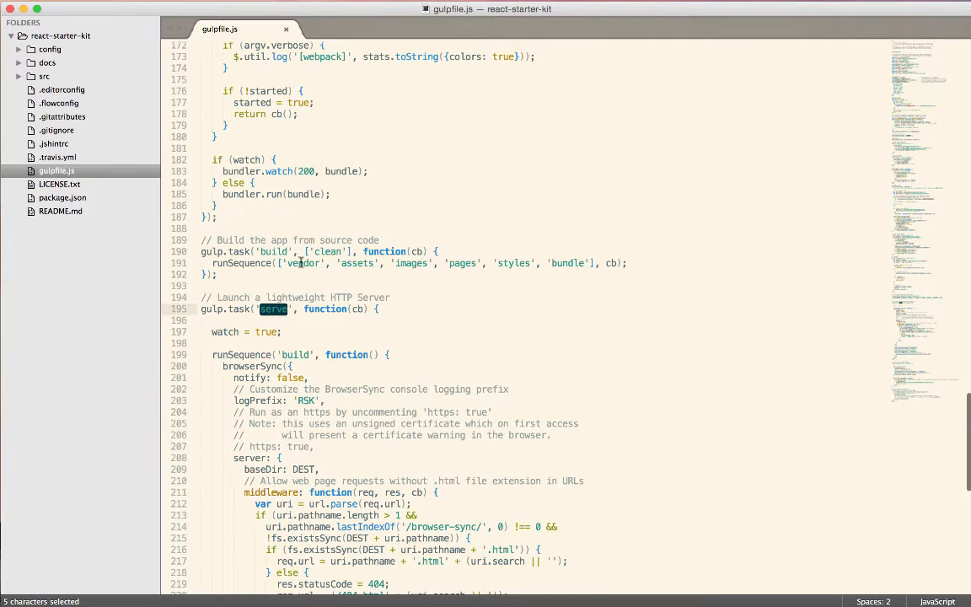
scroll(down, 3)
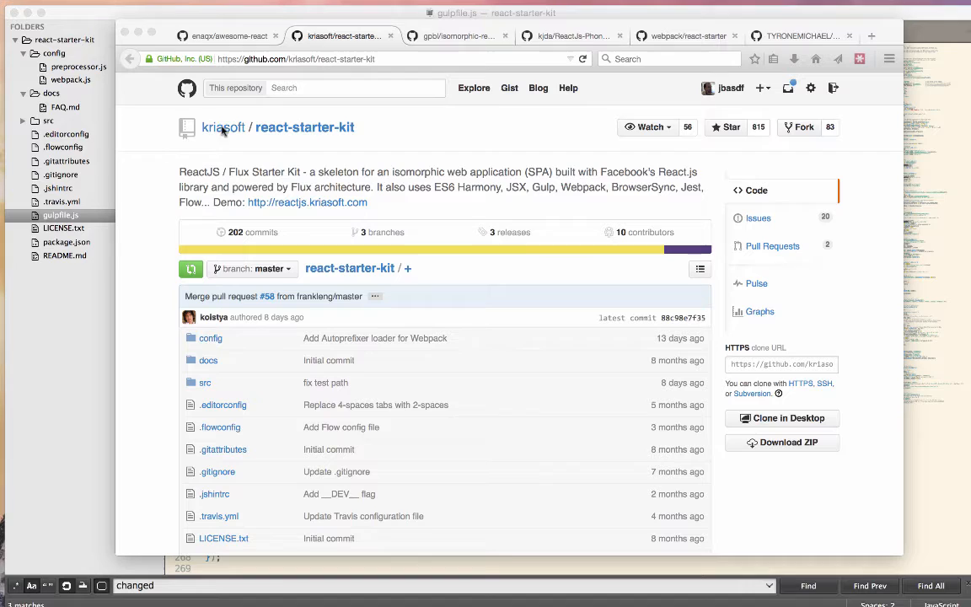
mouse_move(272, 136)
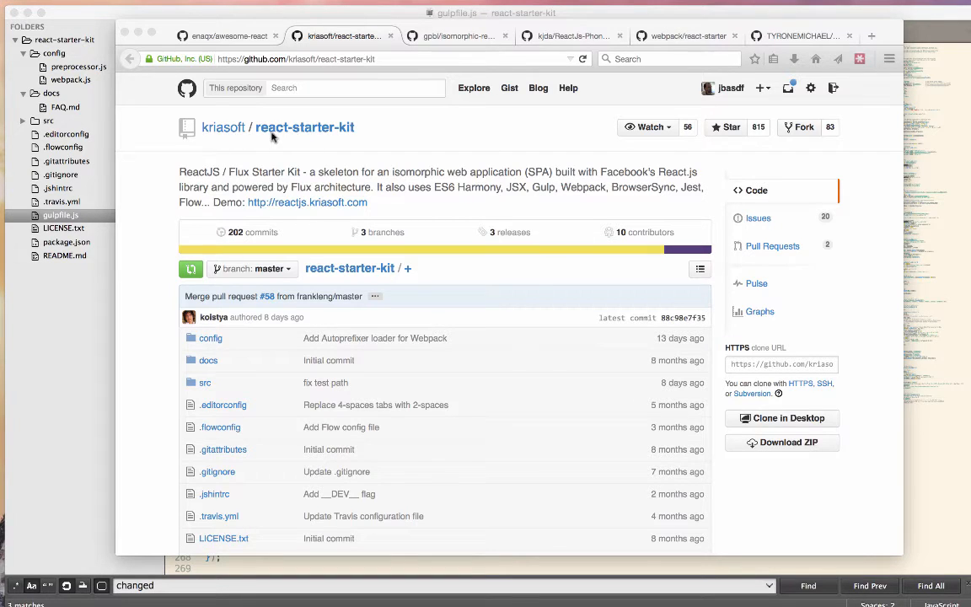
mouse_move(428, 173)
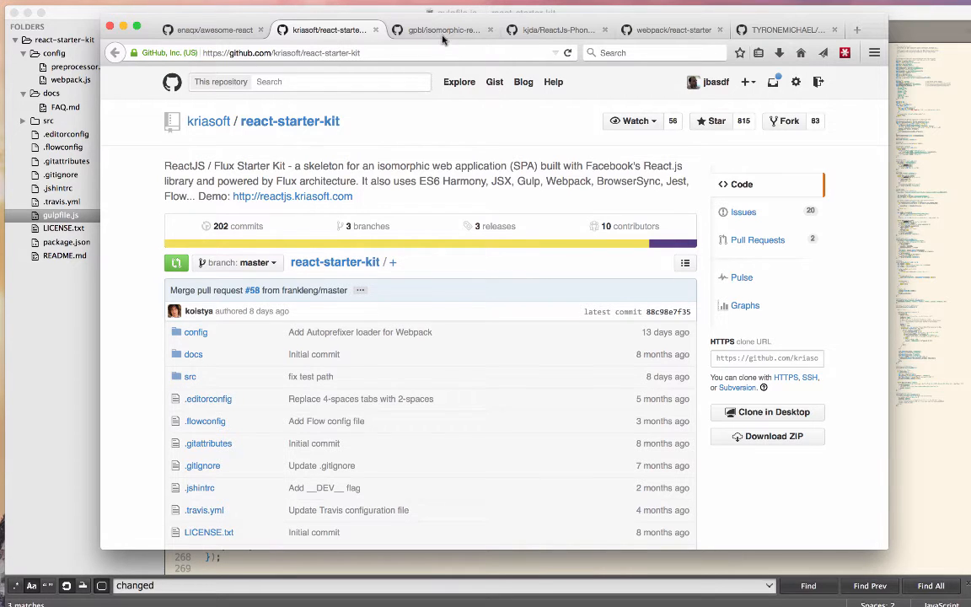
Switch to the gpbl/isomorphic-react-template repository tab
click(445, 30)
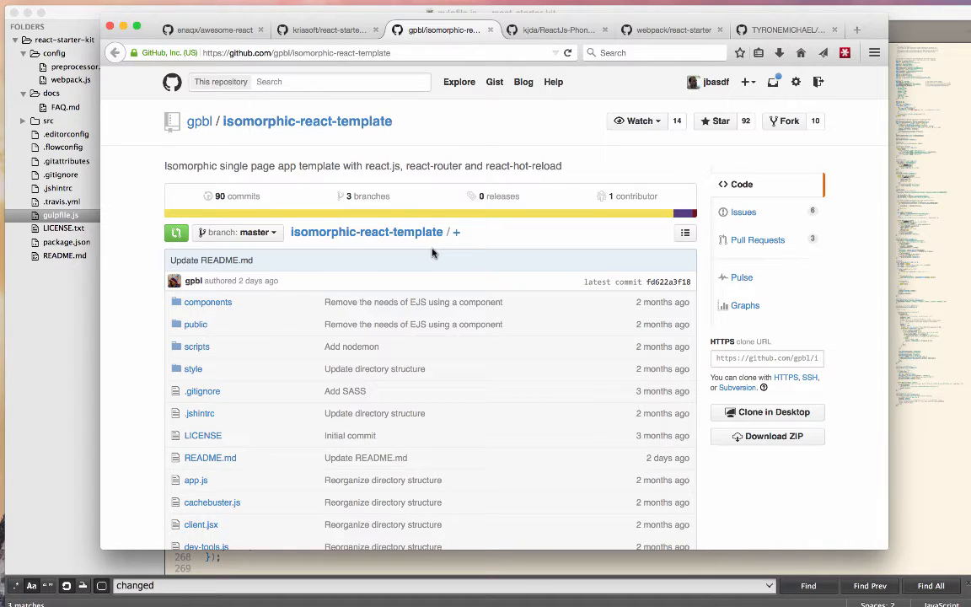
mouse_move(192, 150)
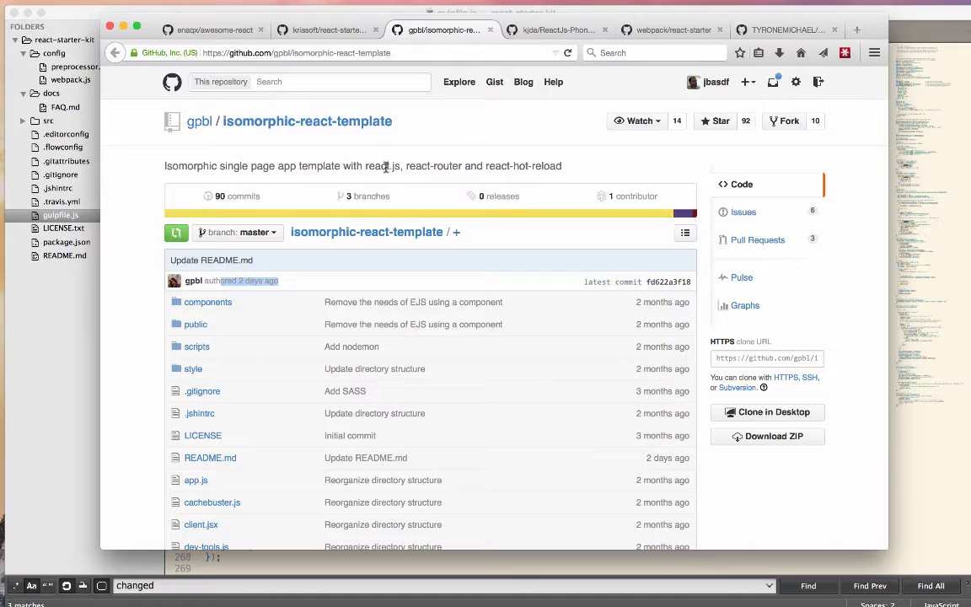
drag(217, 166, 462, 166)
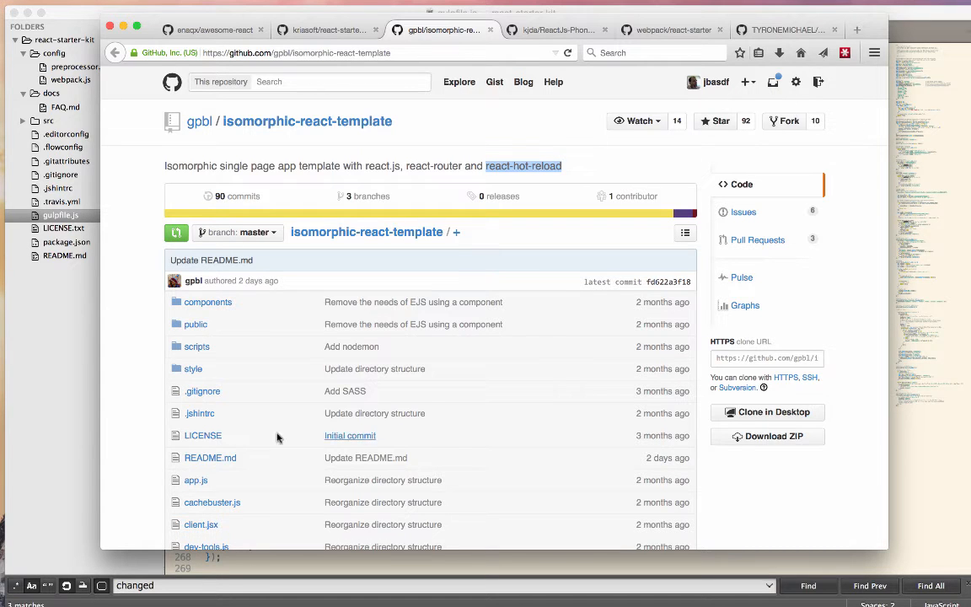
scroll(down, 3)
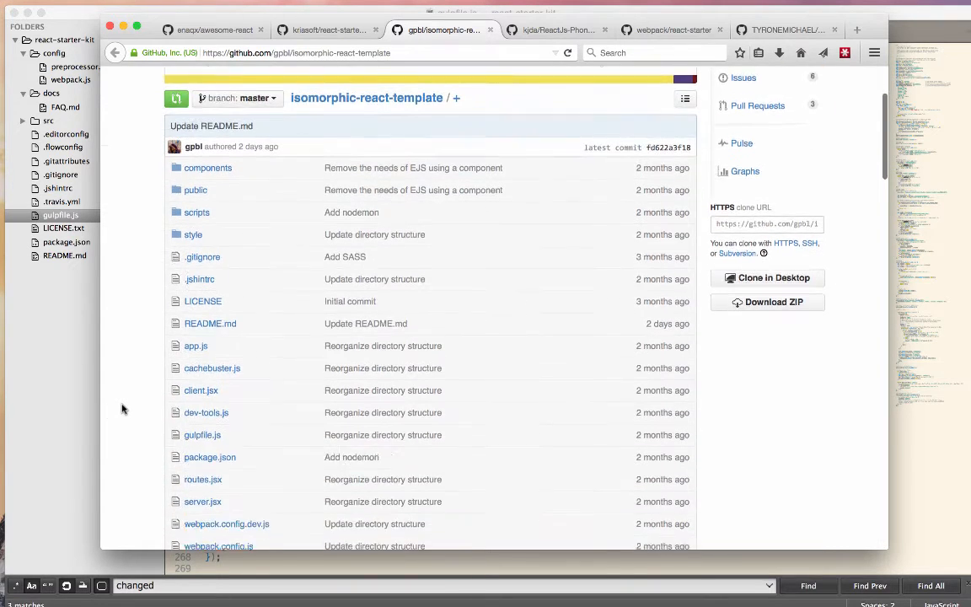
scroll(down, 3)
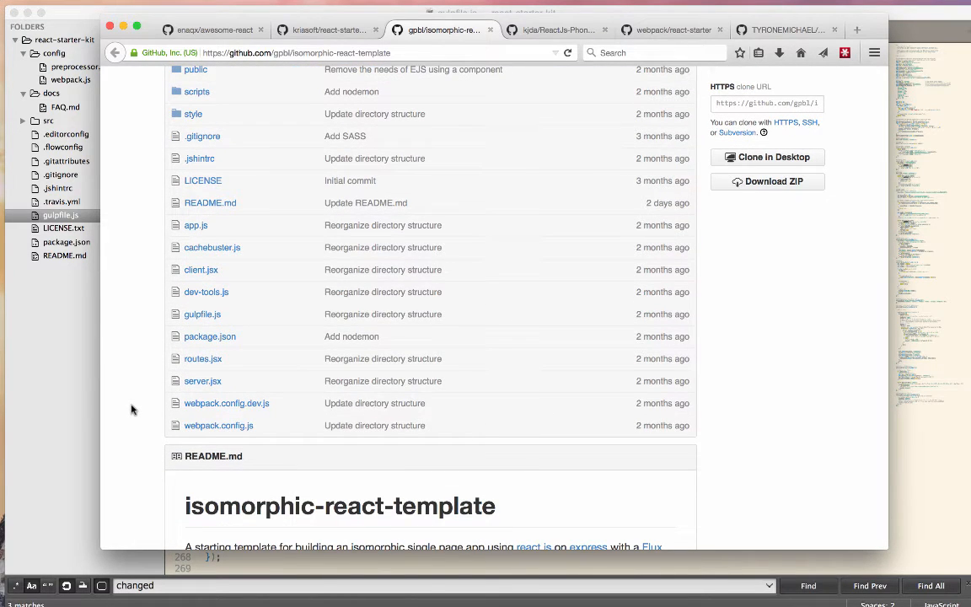
scroll(down, 3)
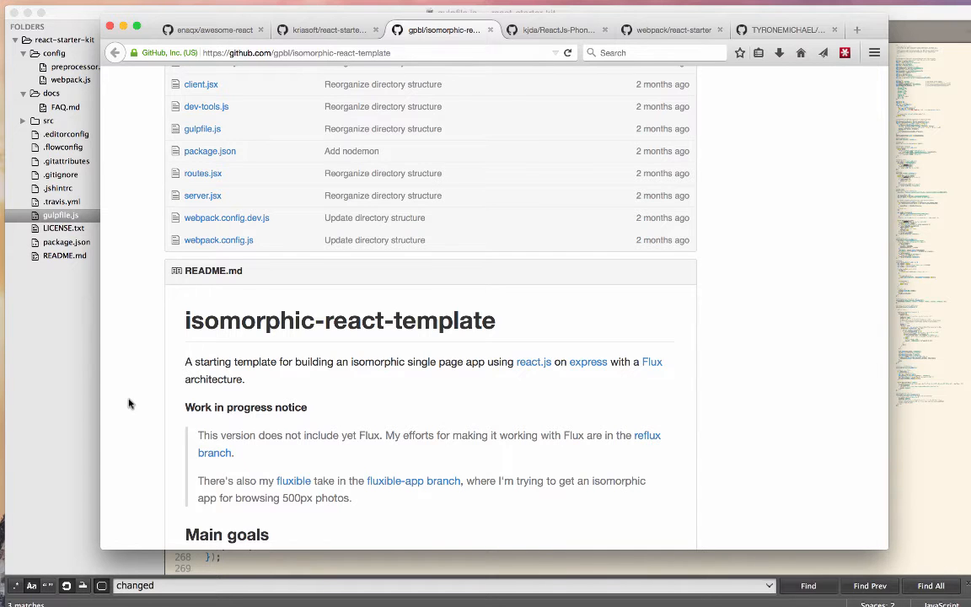
scroll(down, 3)
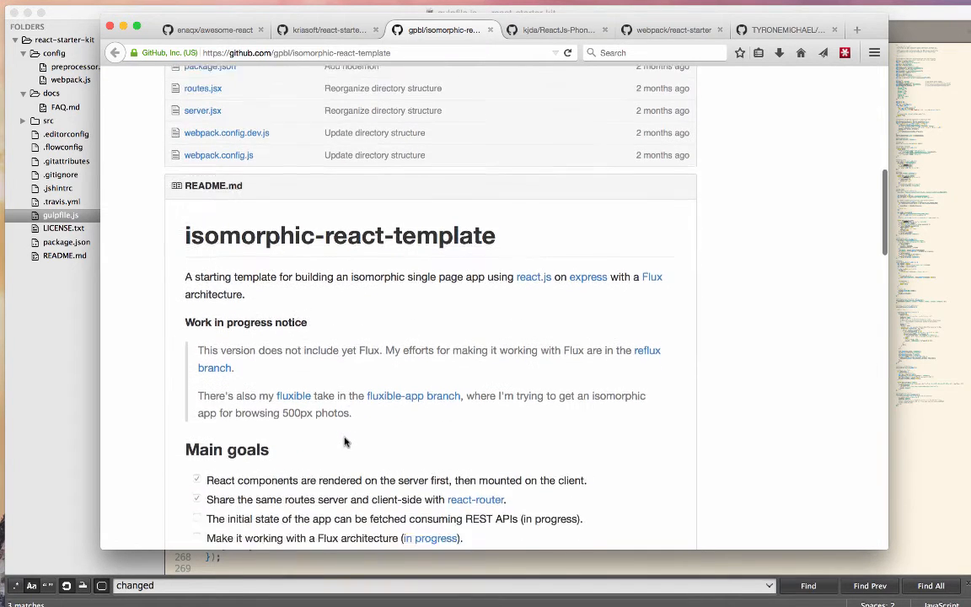
scroll(down, 3)
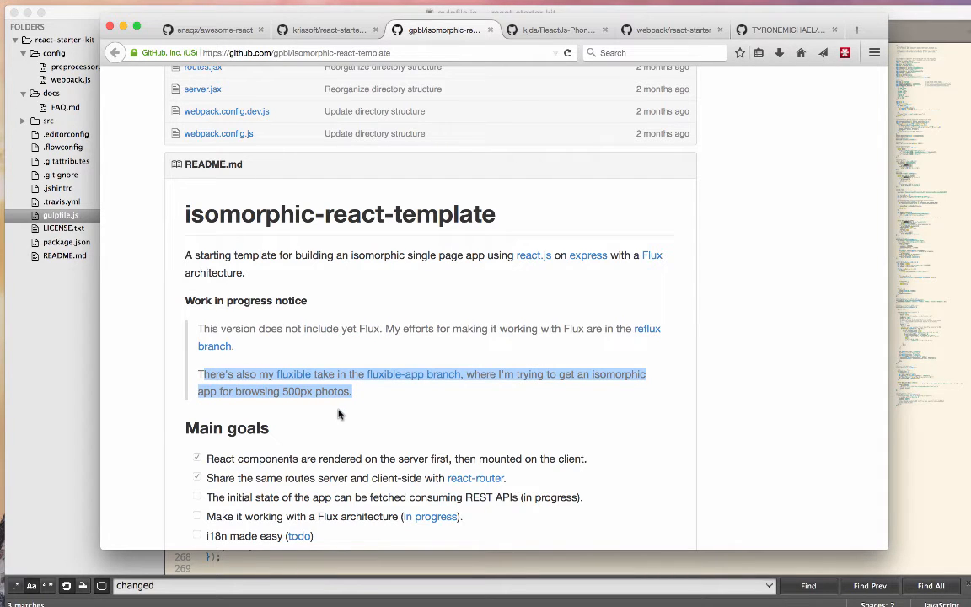
scroll(down, 3)
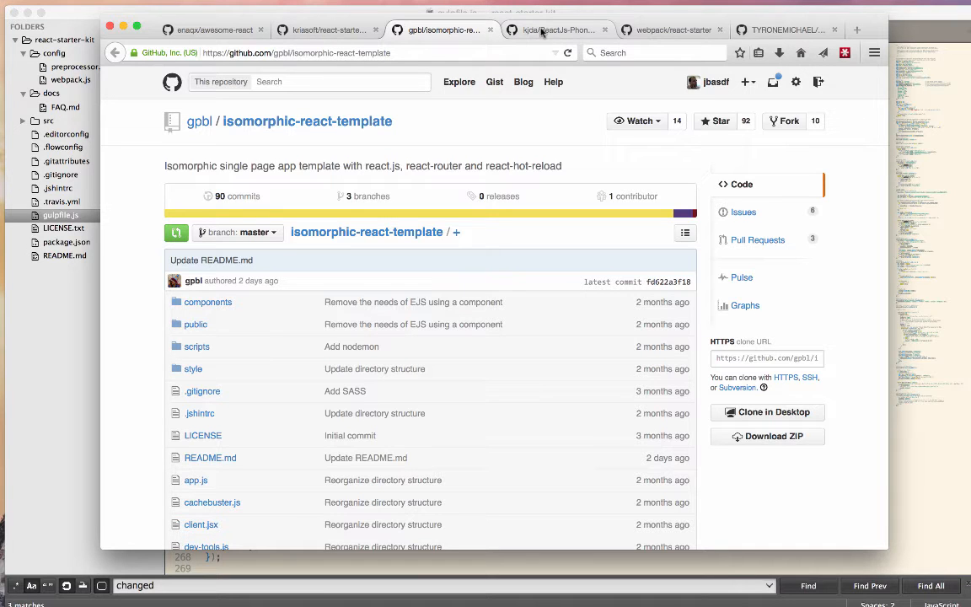
Read the ReactJs-Phonegap README and follow its React-TopcoatUI project link
click(556, 30)
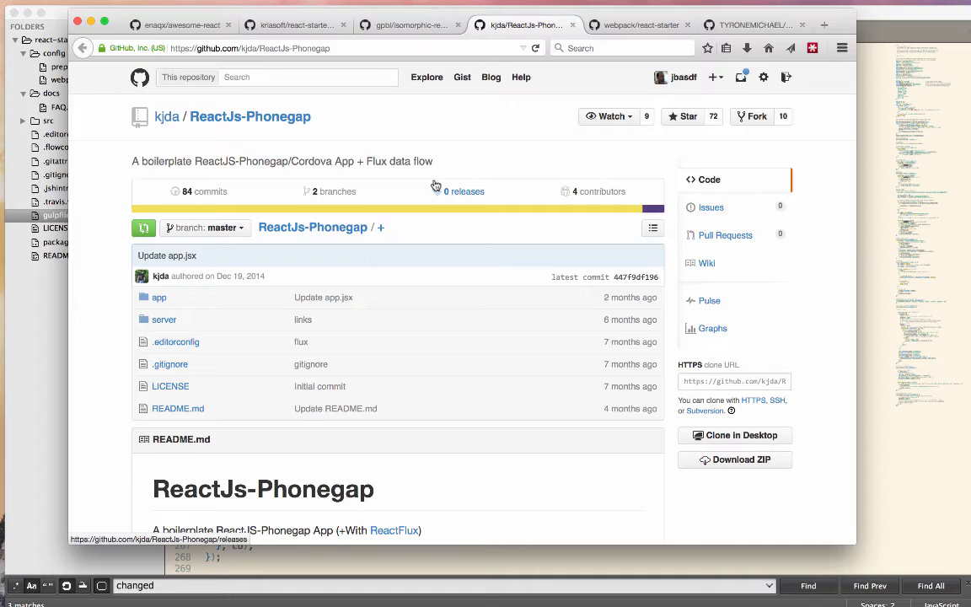
mouse_move(444, 205)
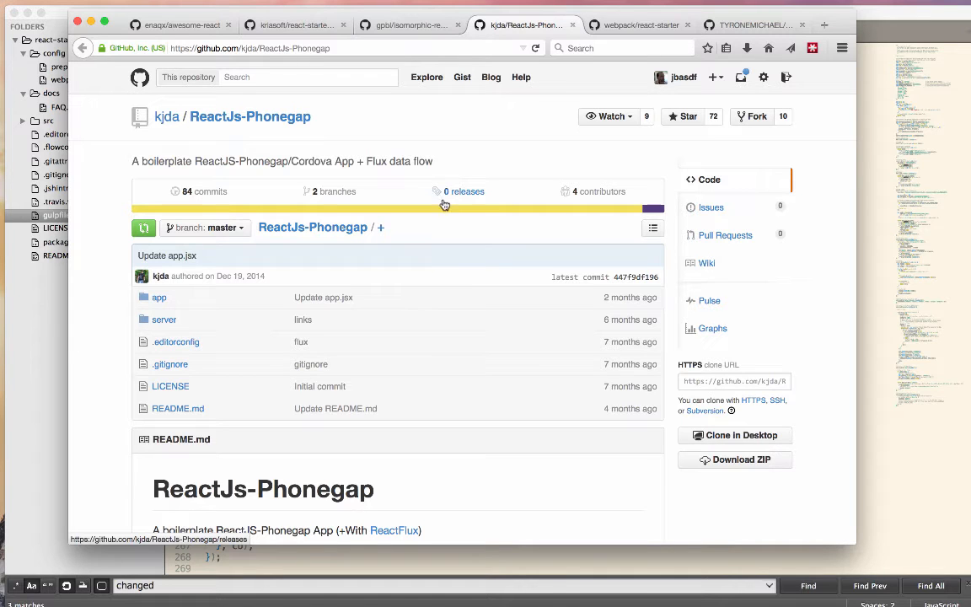
scroll(down, 3)
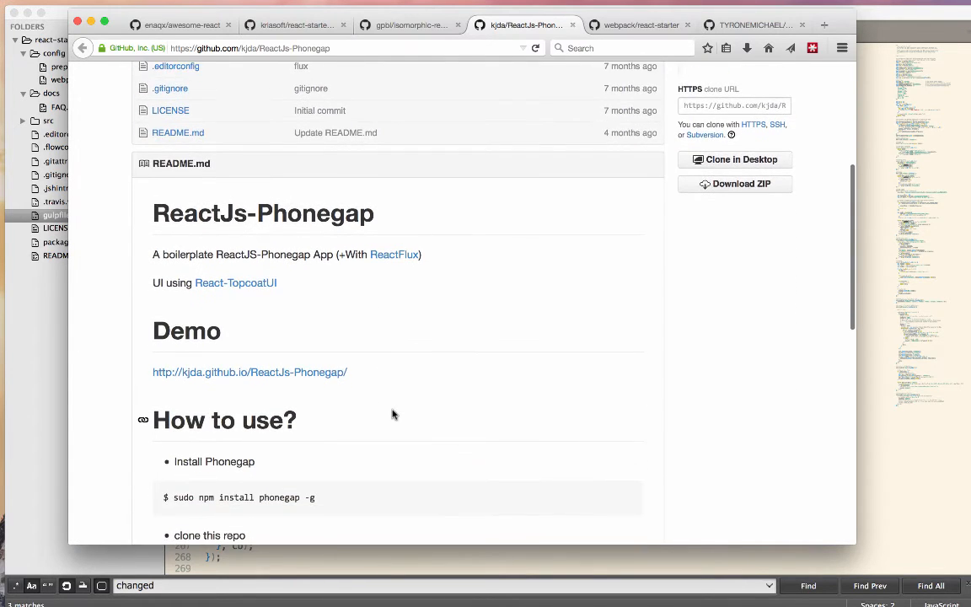
scroll(down, 3)
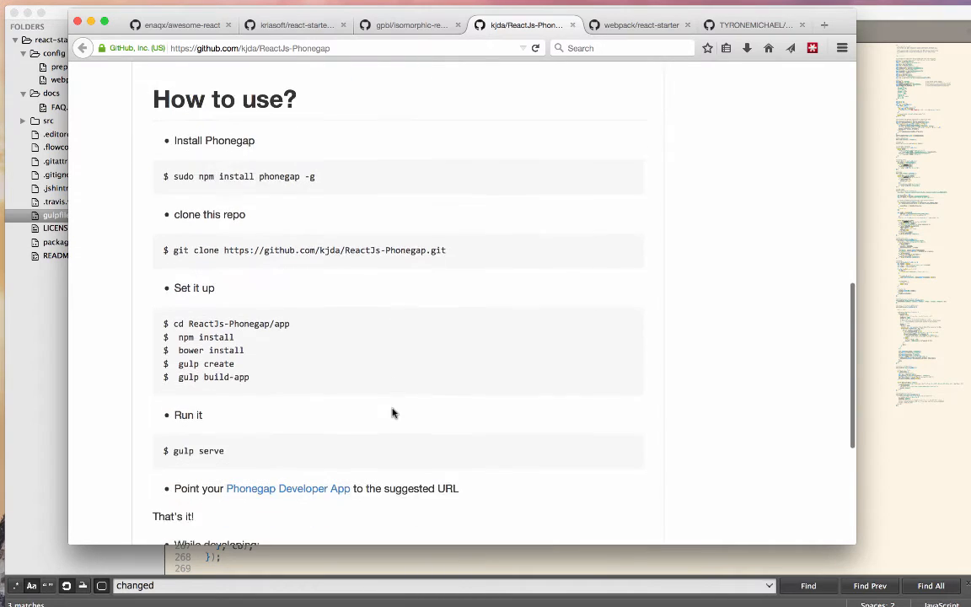
scroll(down, 3)
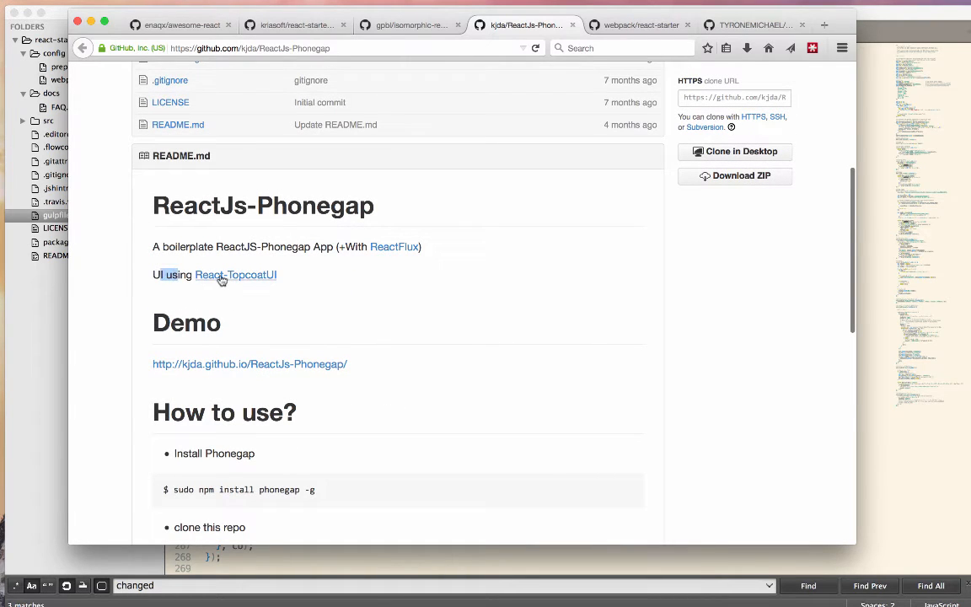
click(236, 275)
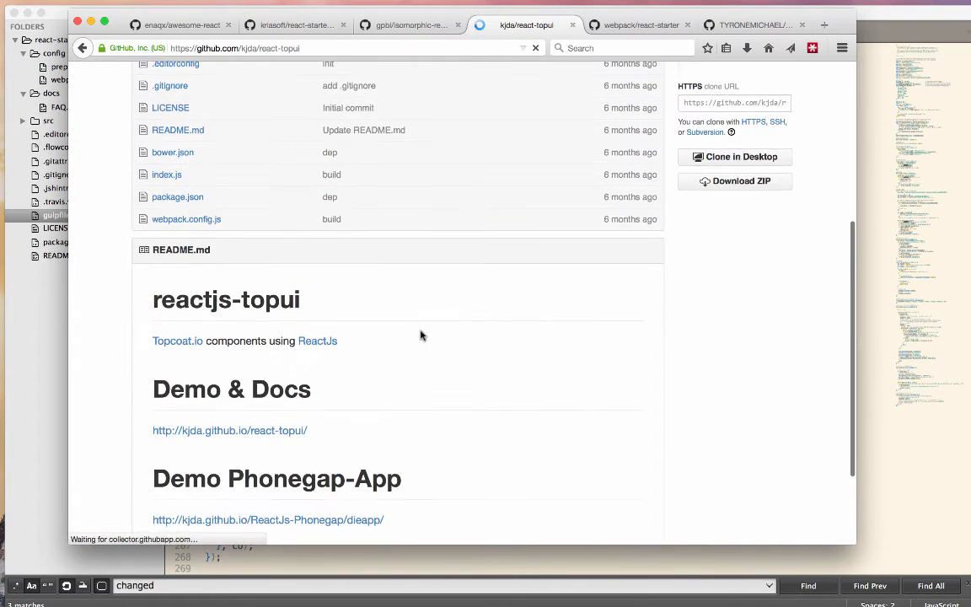
Browse the react-topui live demo, then move on to webpack/react-starter
click(229, 430)
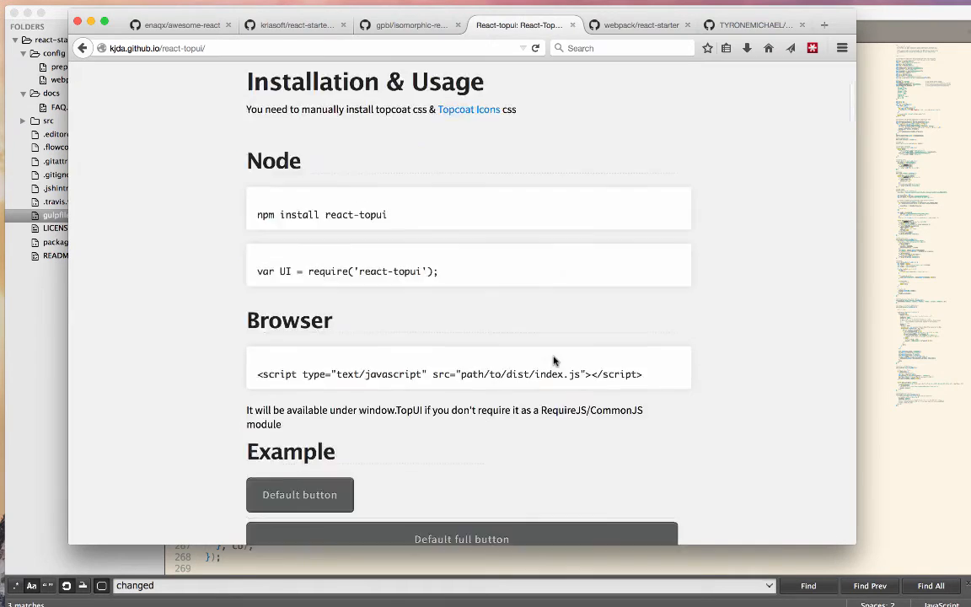
scroll(down, 3)
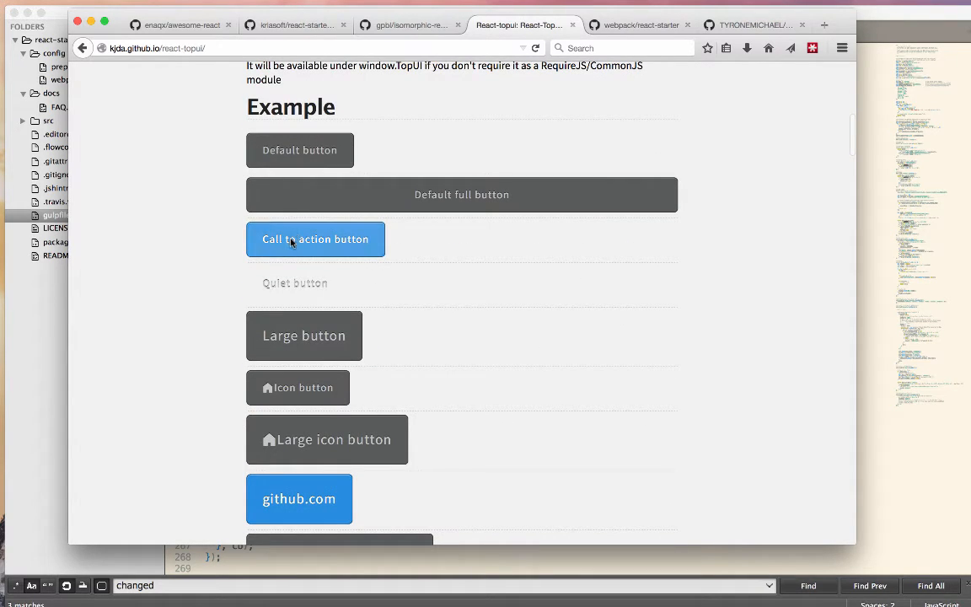
scroll(down, 3)
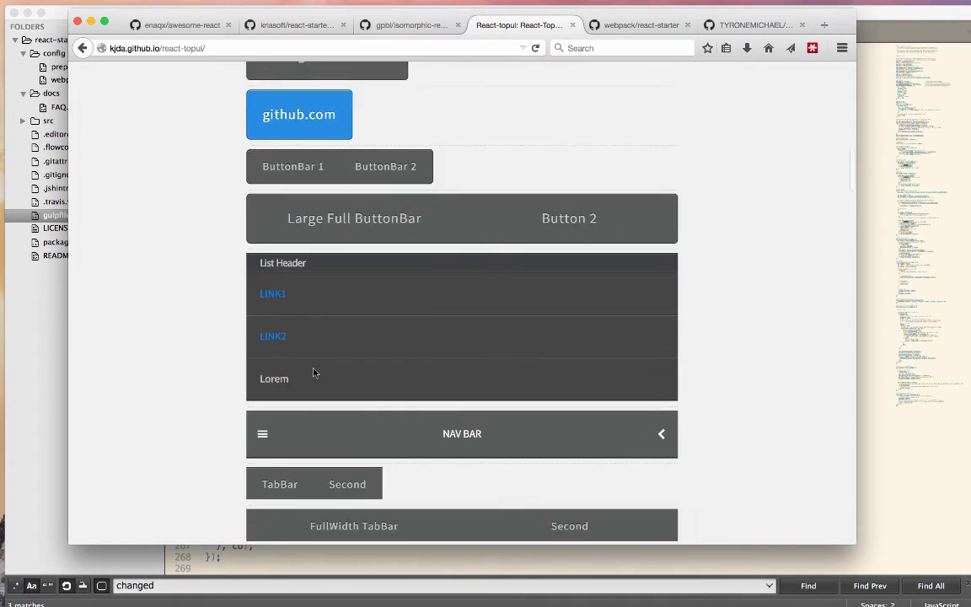
scroll(down, 3)
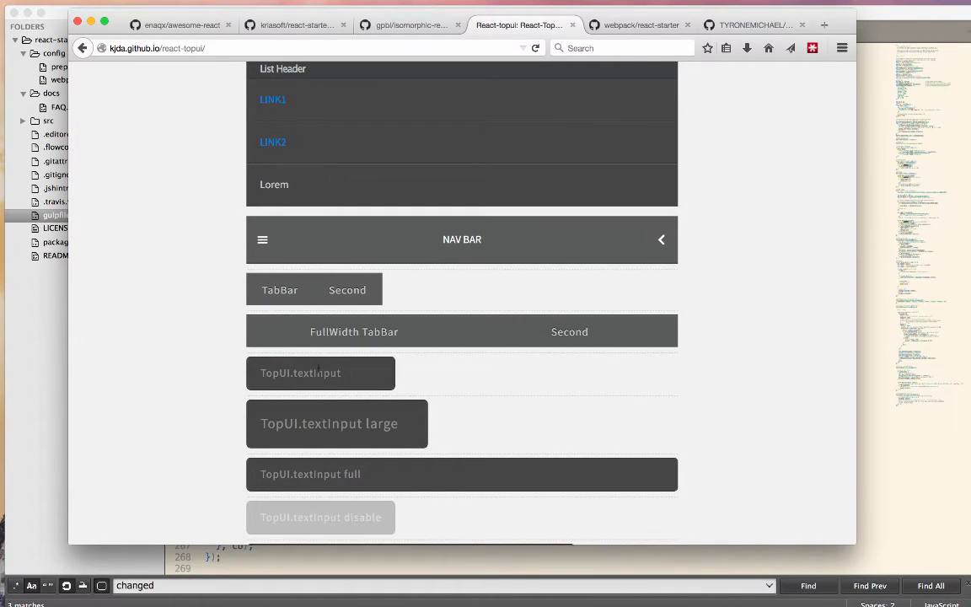
scroll(down, 3)
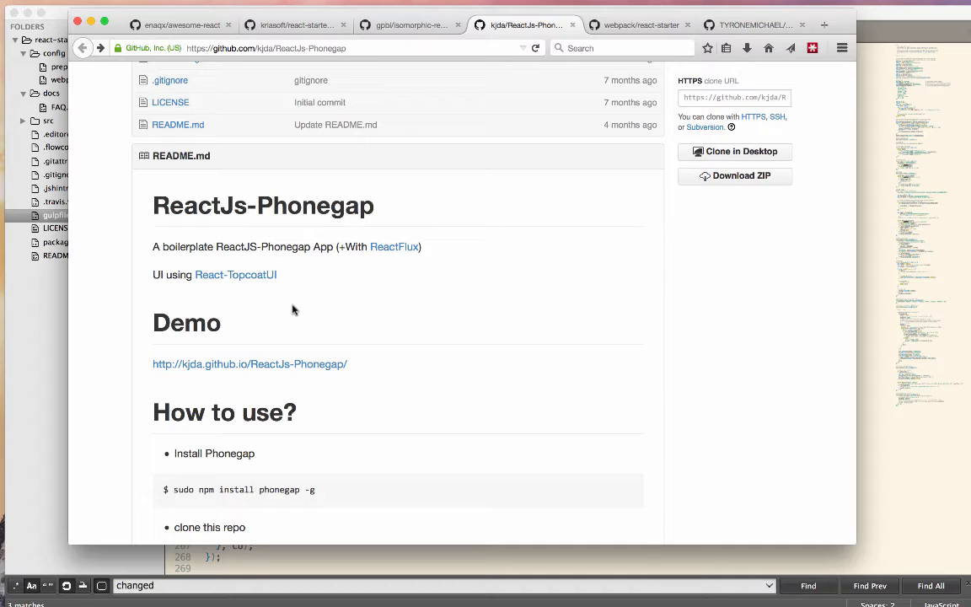
mouse_move(678, 17)
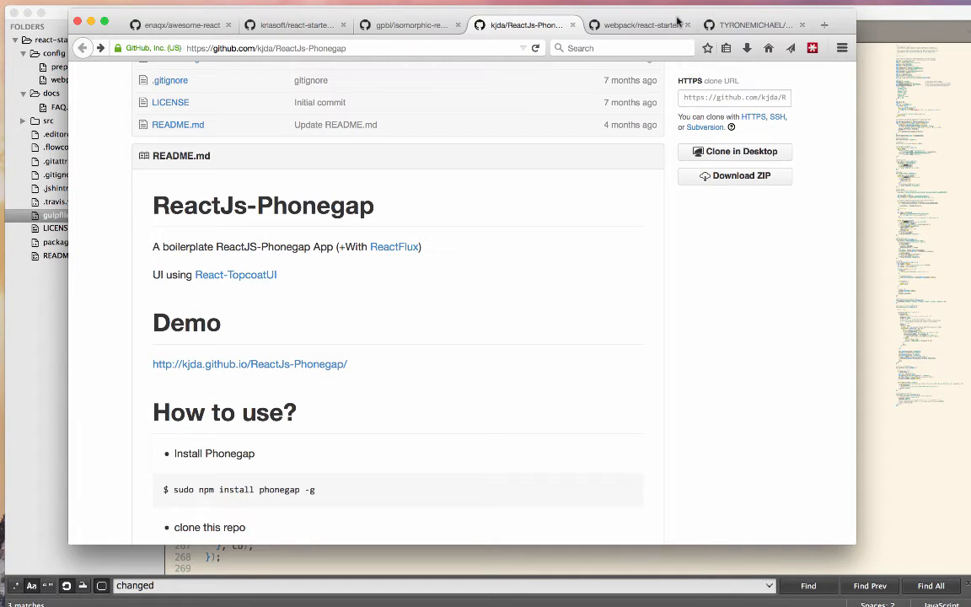
click(641, 25)
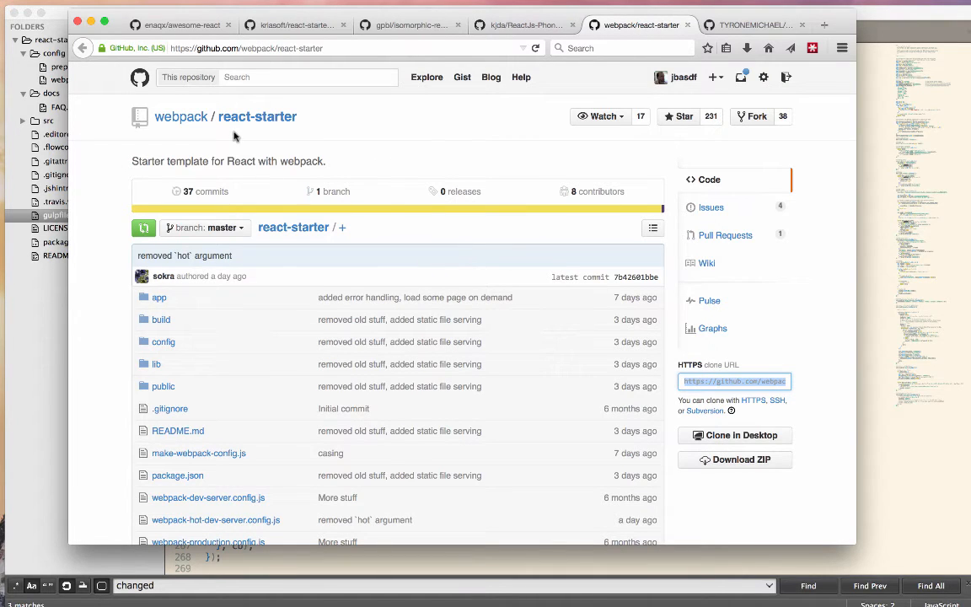
mouse_move(286, 363)
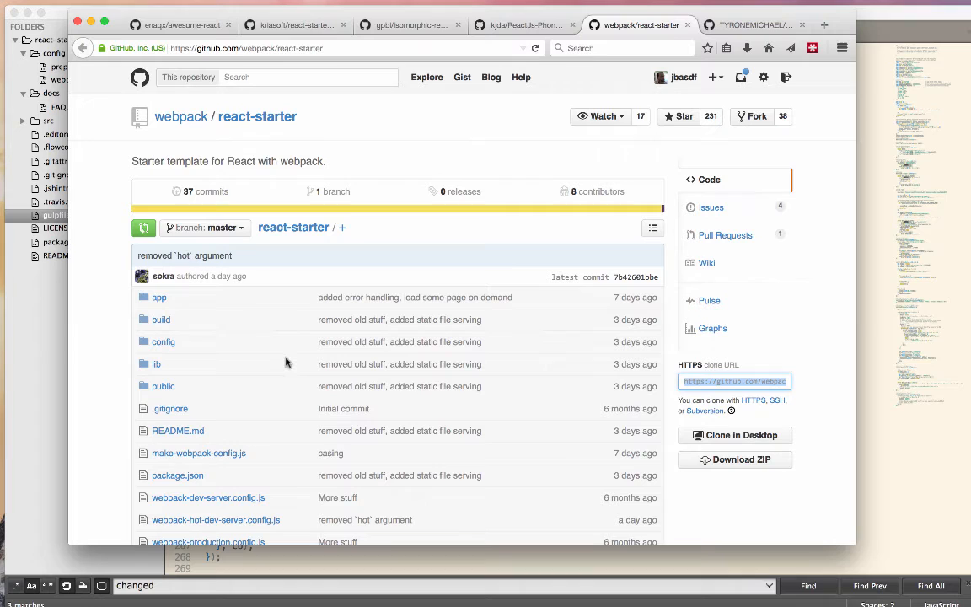
scroll(down, 3)
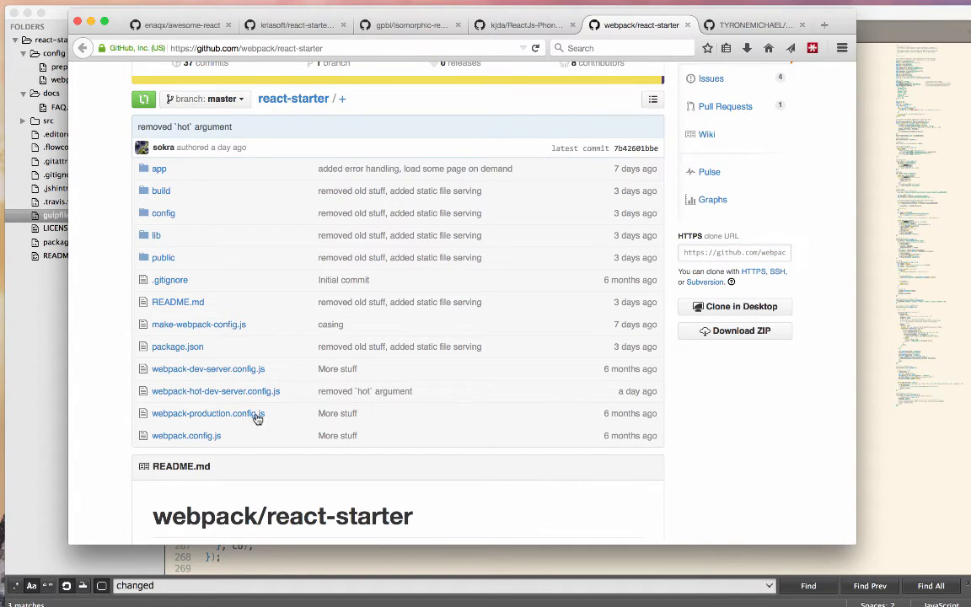
mouse_move(208, 369)
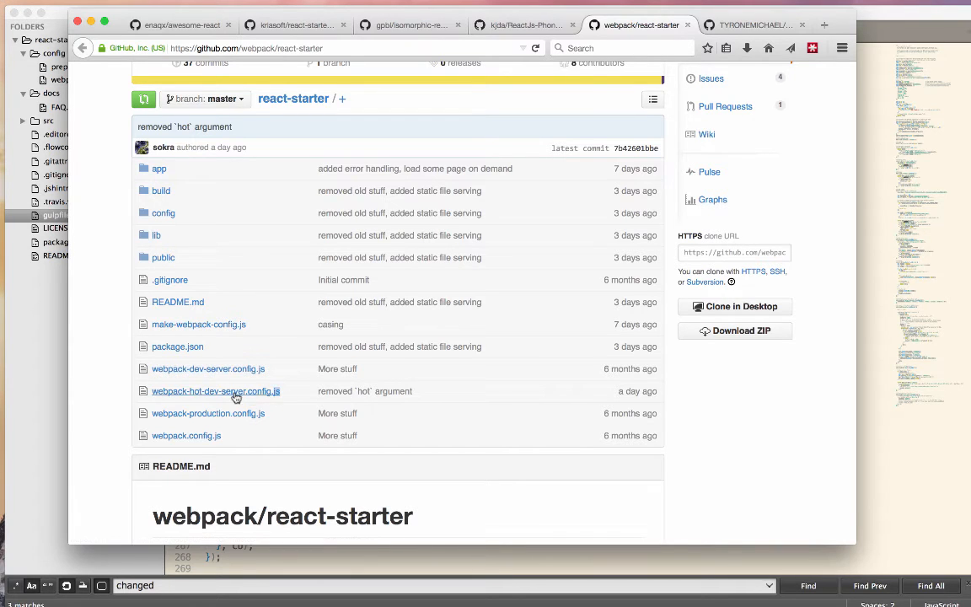
double_click(215, 391)
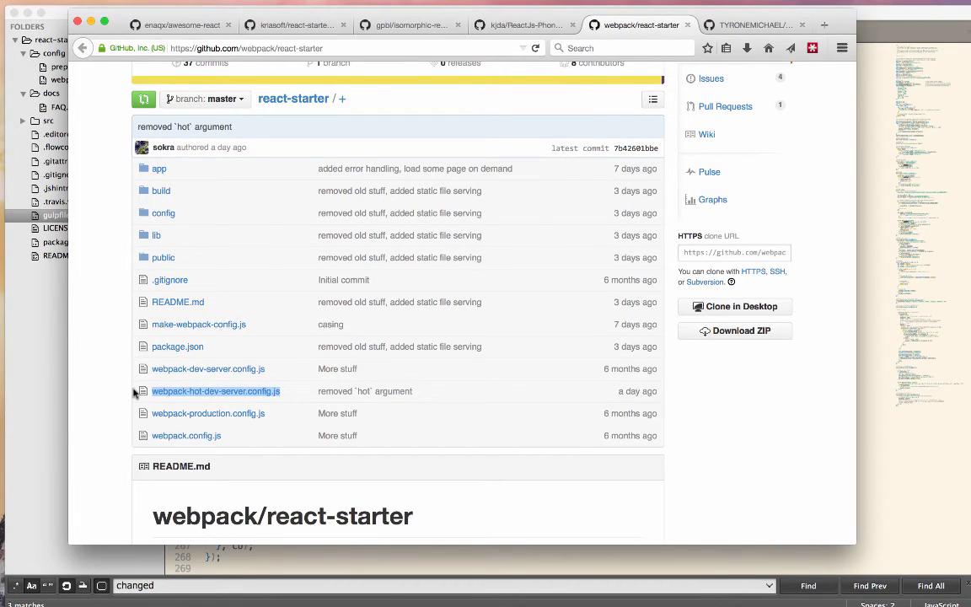
scroll(down, 3)
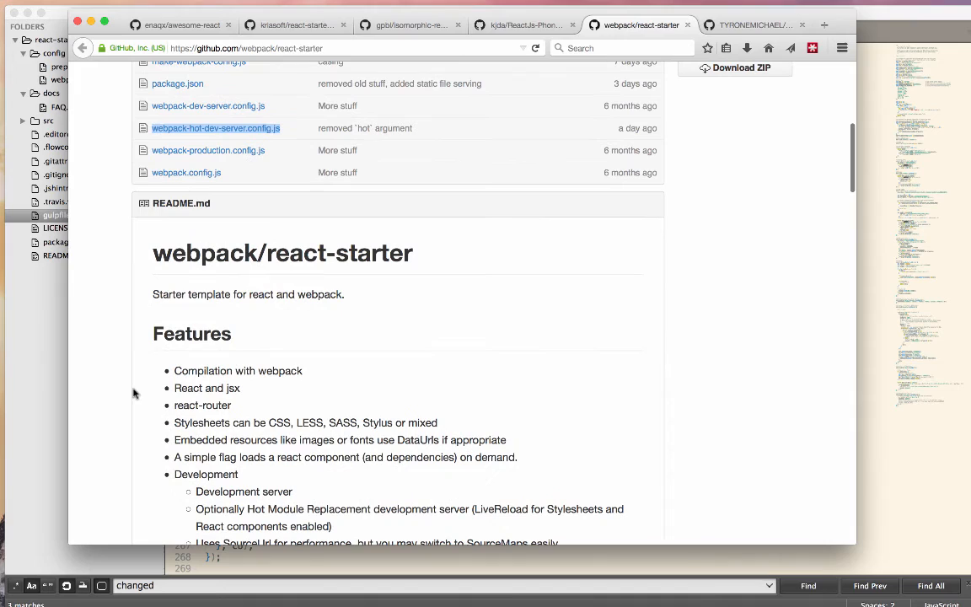
mouse_move(328, 340)
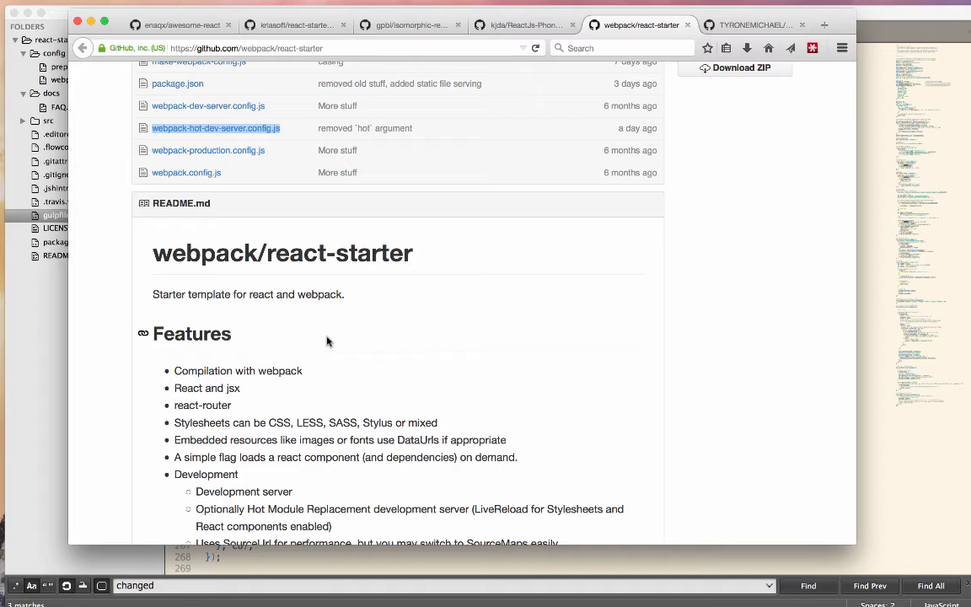
mouse_move(324, 453)
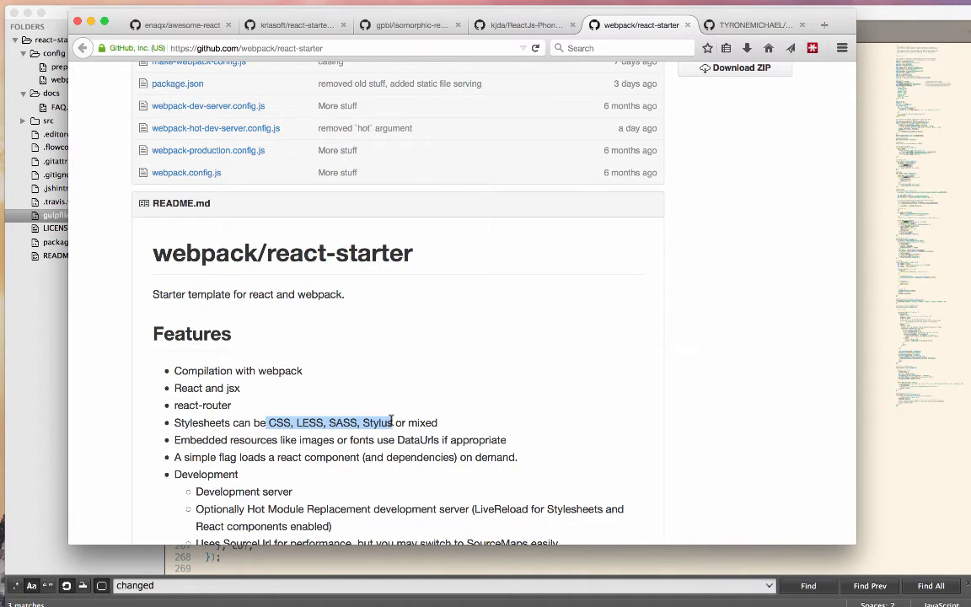
Read the react-starter README, then go to TYRONEMICHAEL/react-component-boilerplate
scroll(down, 3)
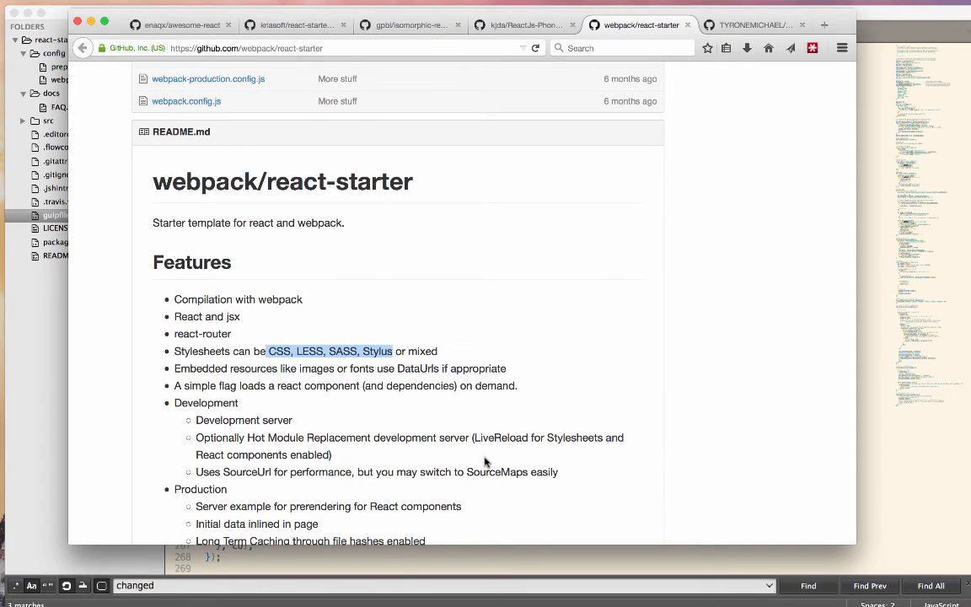
scroll(down, 3)
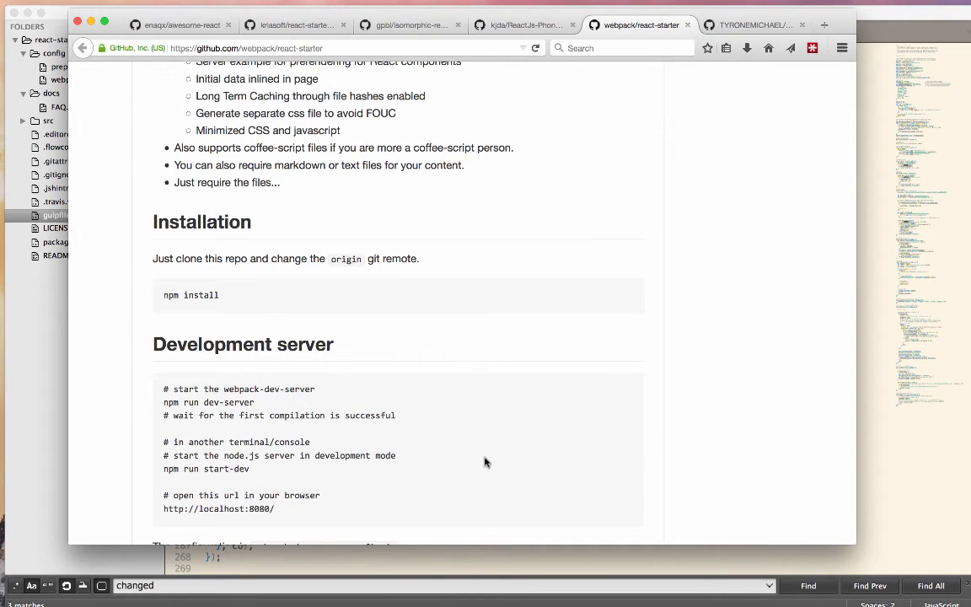
mouse_move(495, 461)
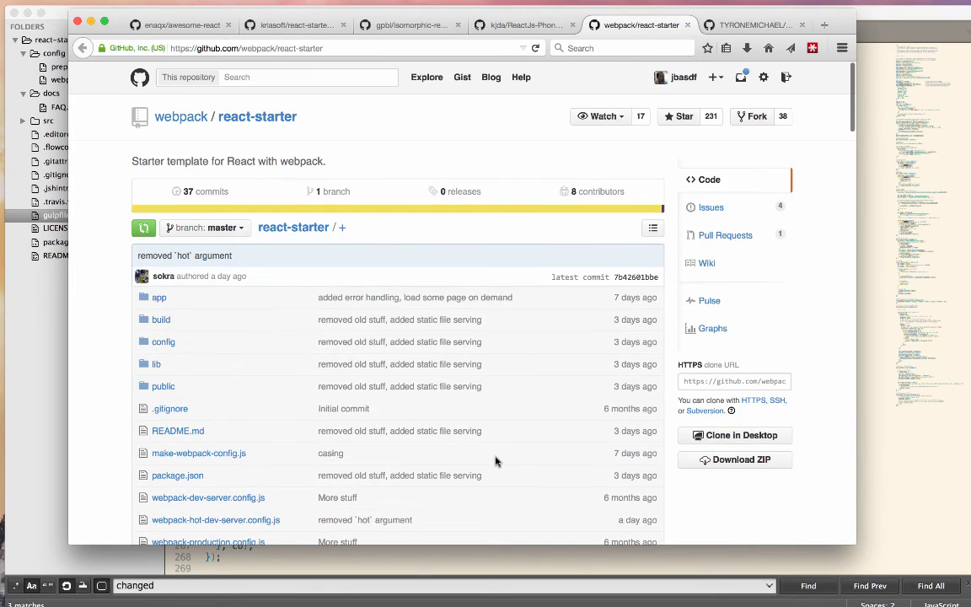
scroll(down, 3)
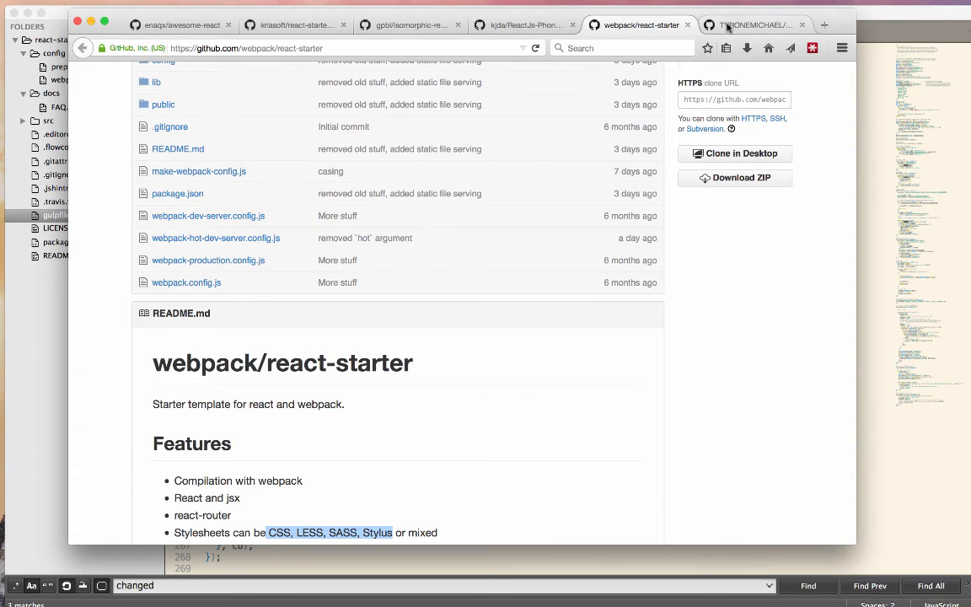
click(752, 25)
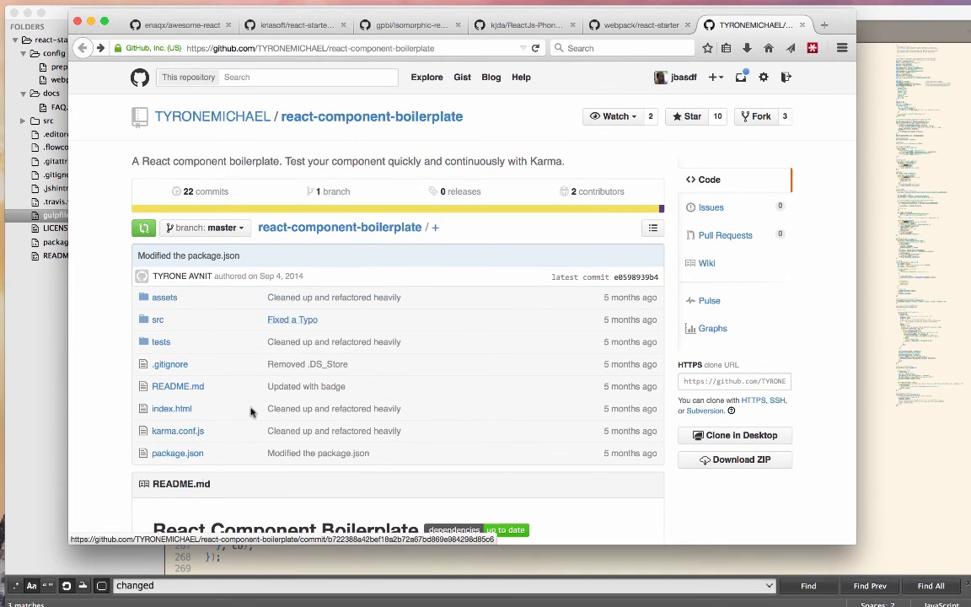
mouse_move(178, 430)
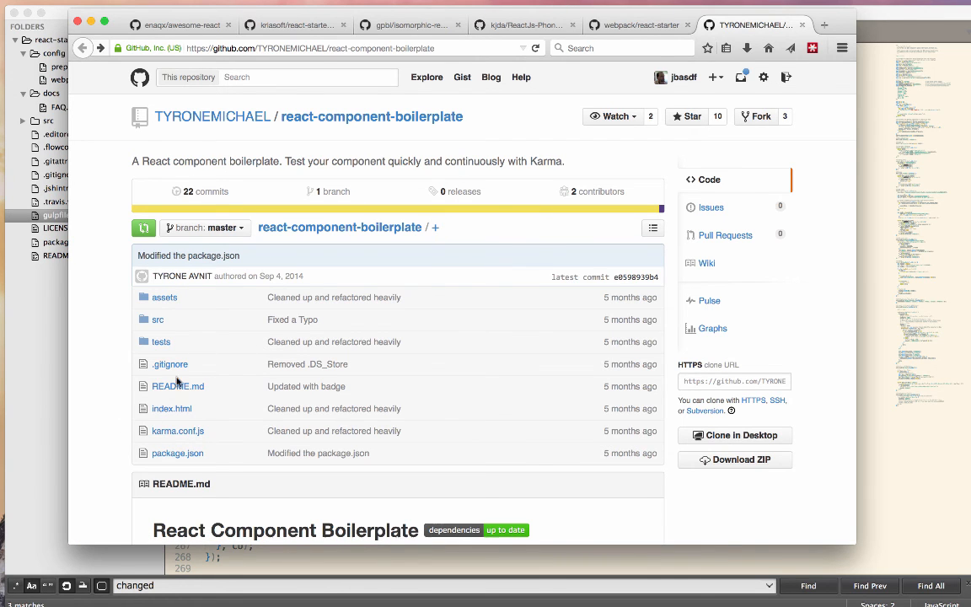
scroll(down, 3)
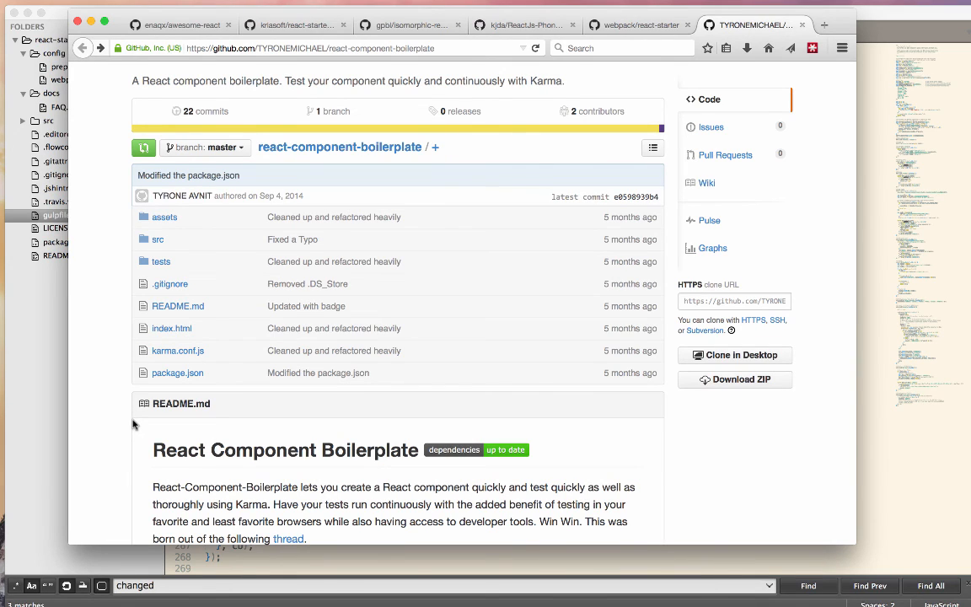
mouse_move(161, 261)
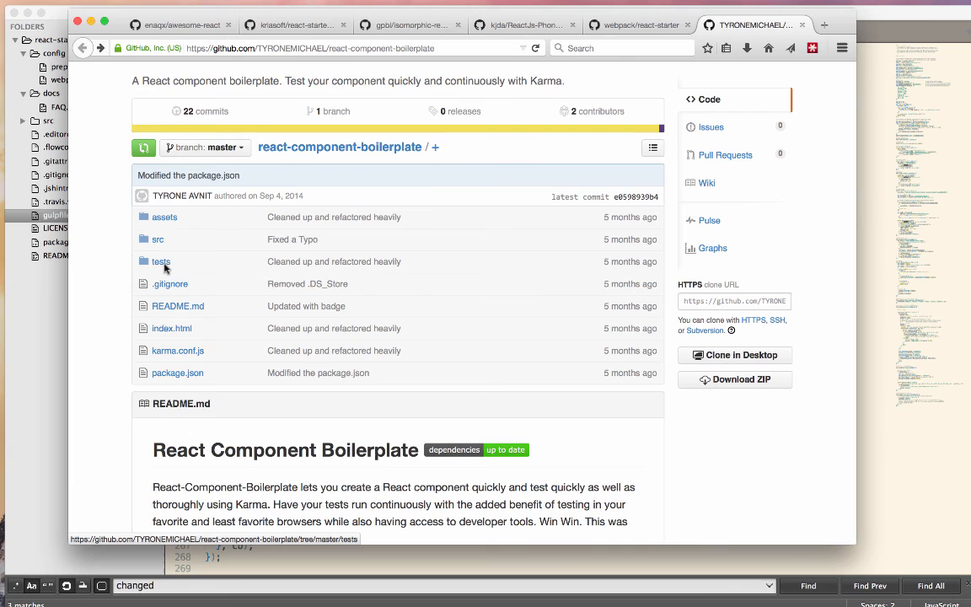
Open tests/checkboxWithLabel-test.js and highlight the CheckboxWithLabel suite name
click(161, 262)
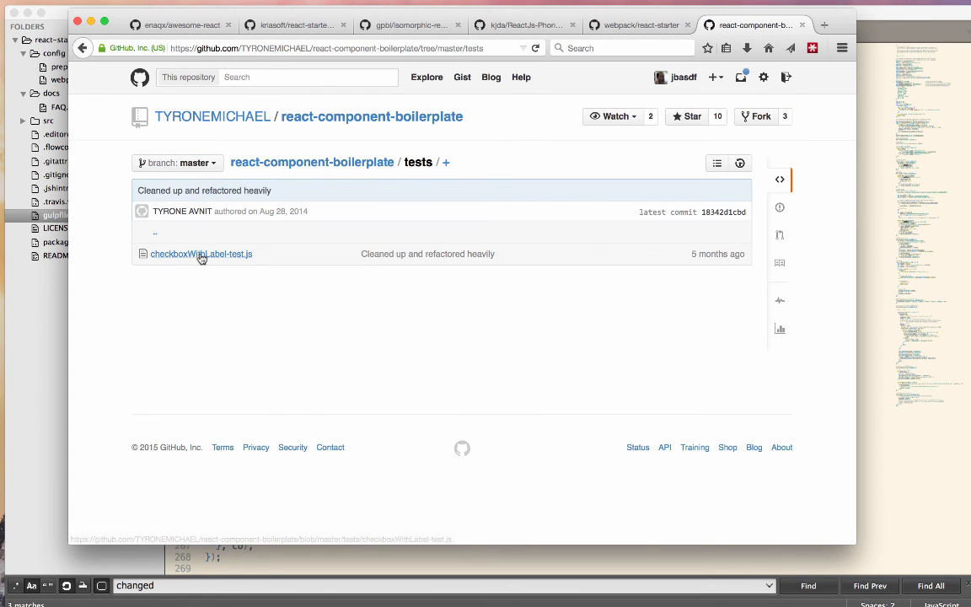
click(201, 254)
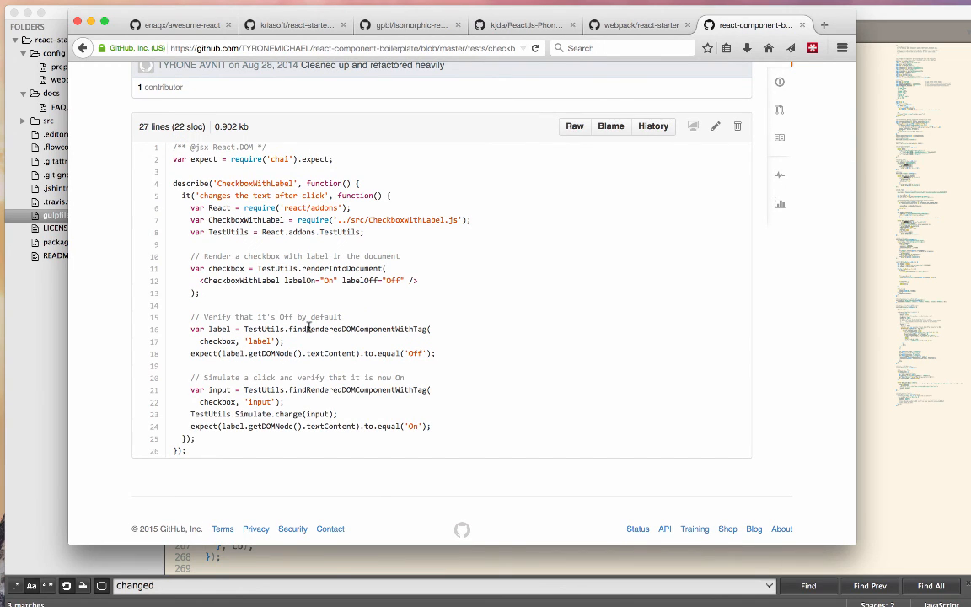
double_click(254, 183)
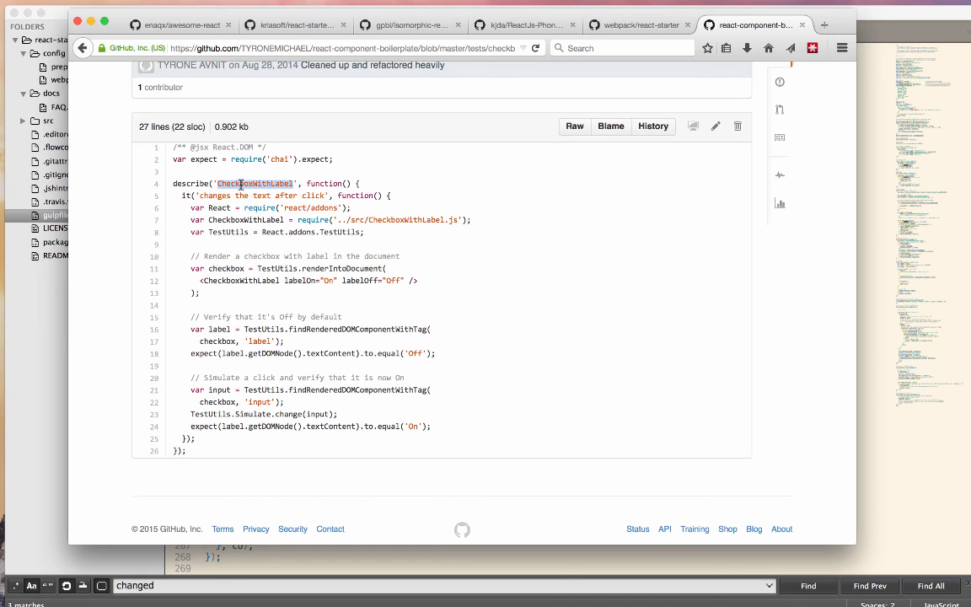
mouse_move(182, 195)
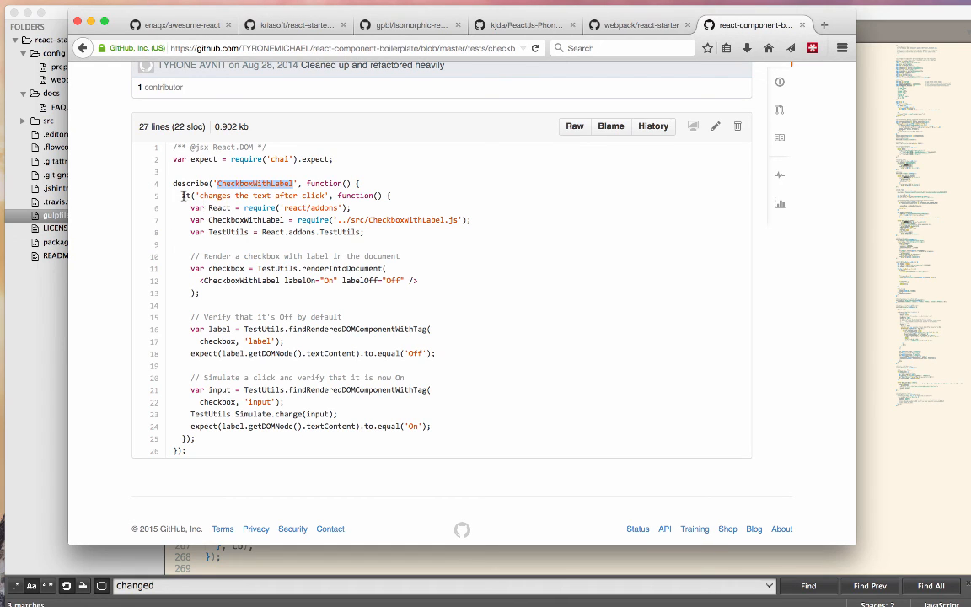